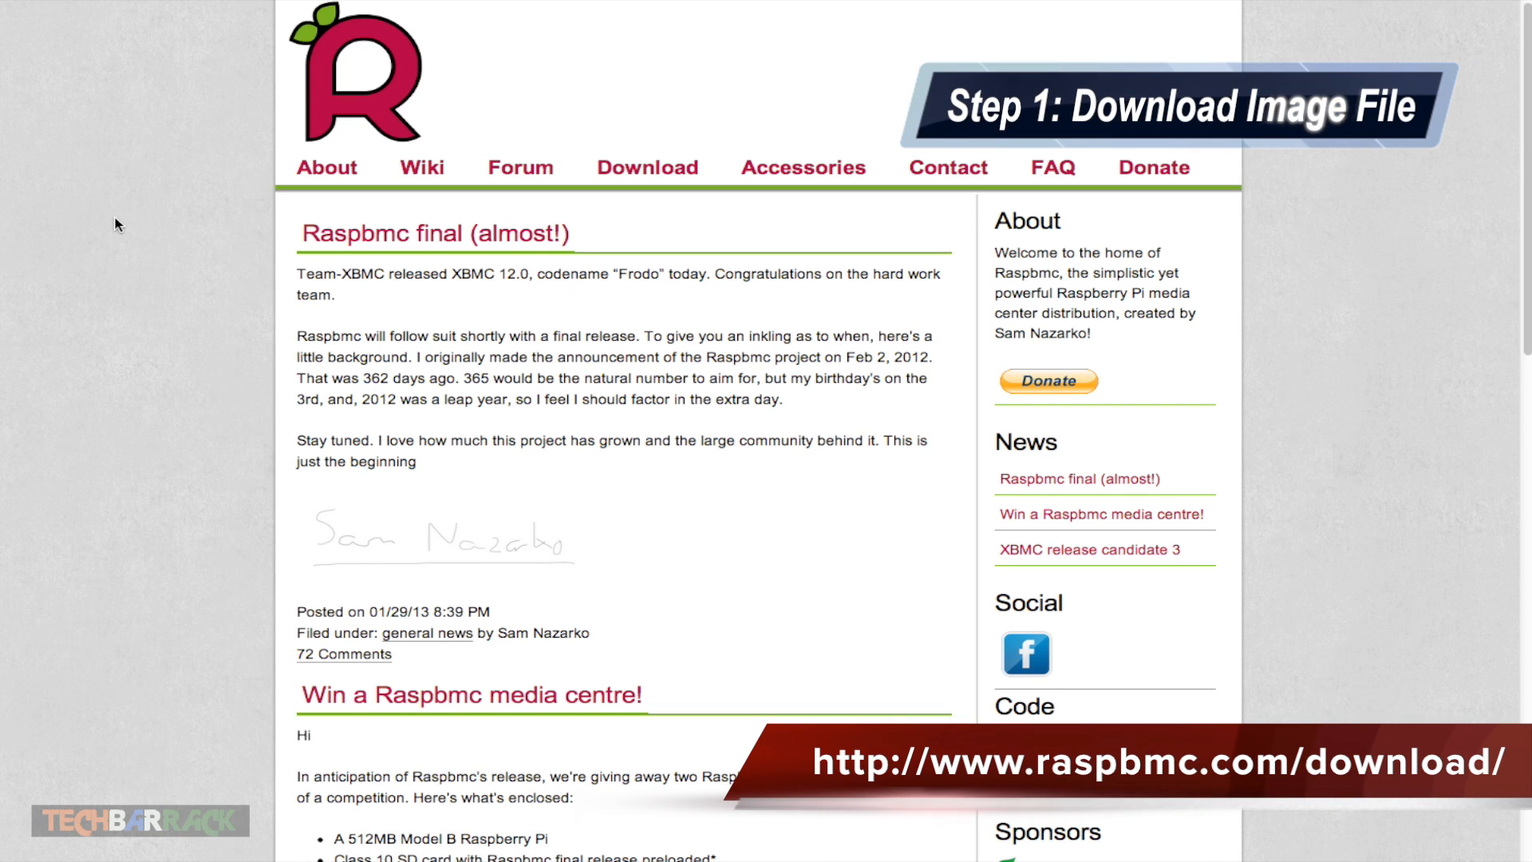
Show the Raspbmc Download page's 'Just want an image without a fancy installer?' section.
click(646, 166)
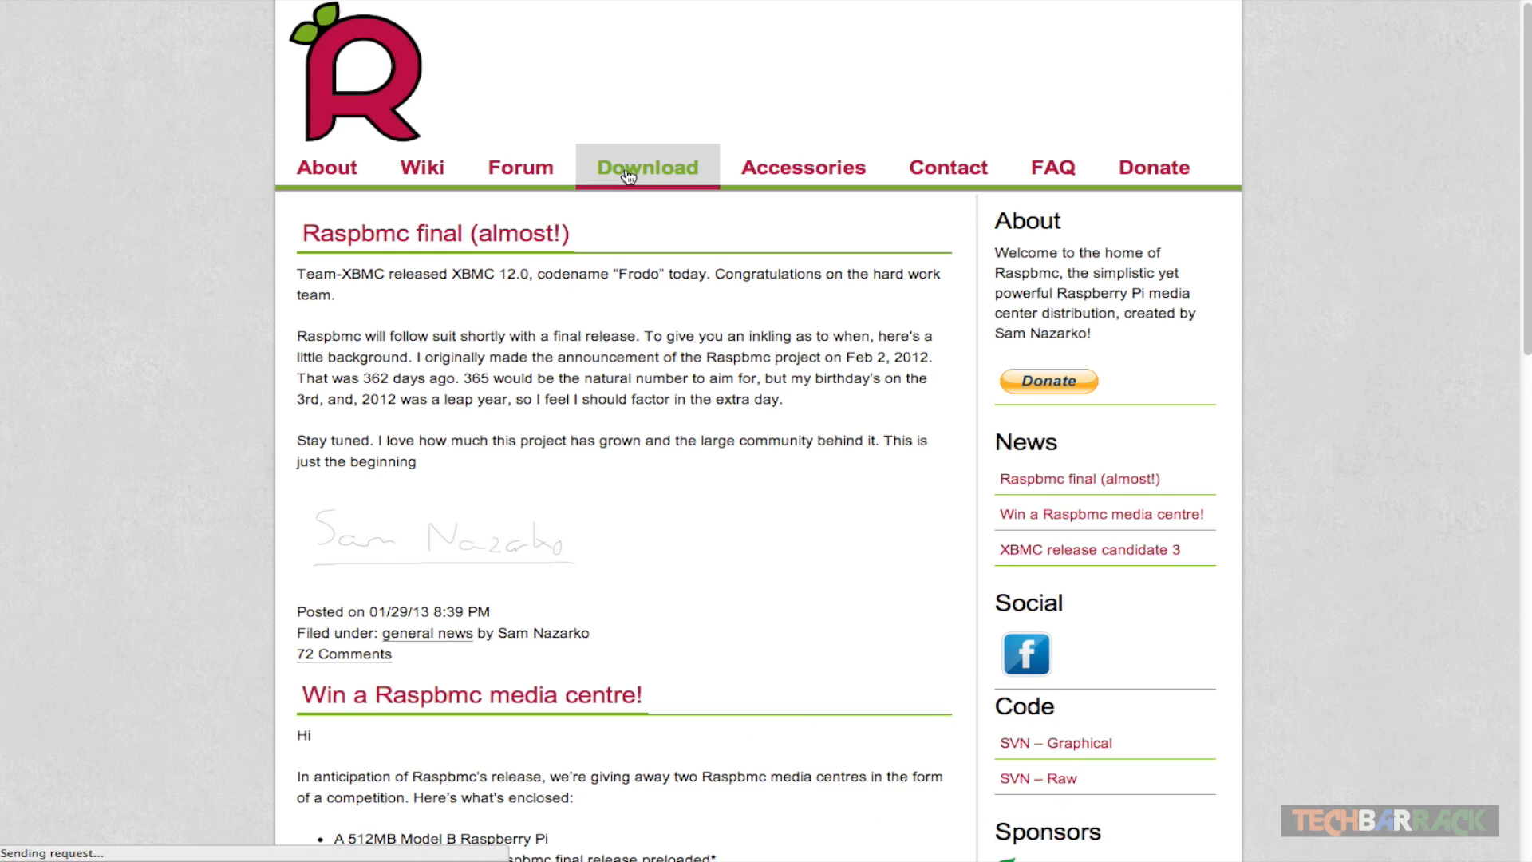
click(646, 167)
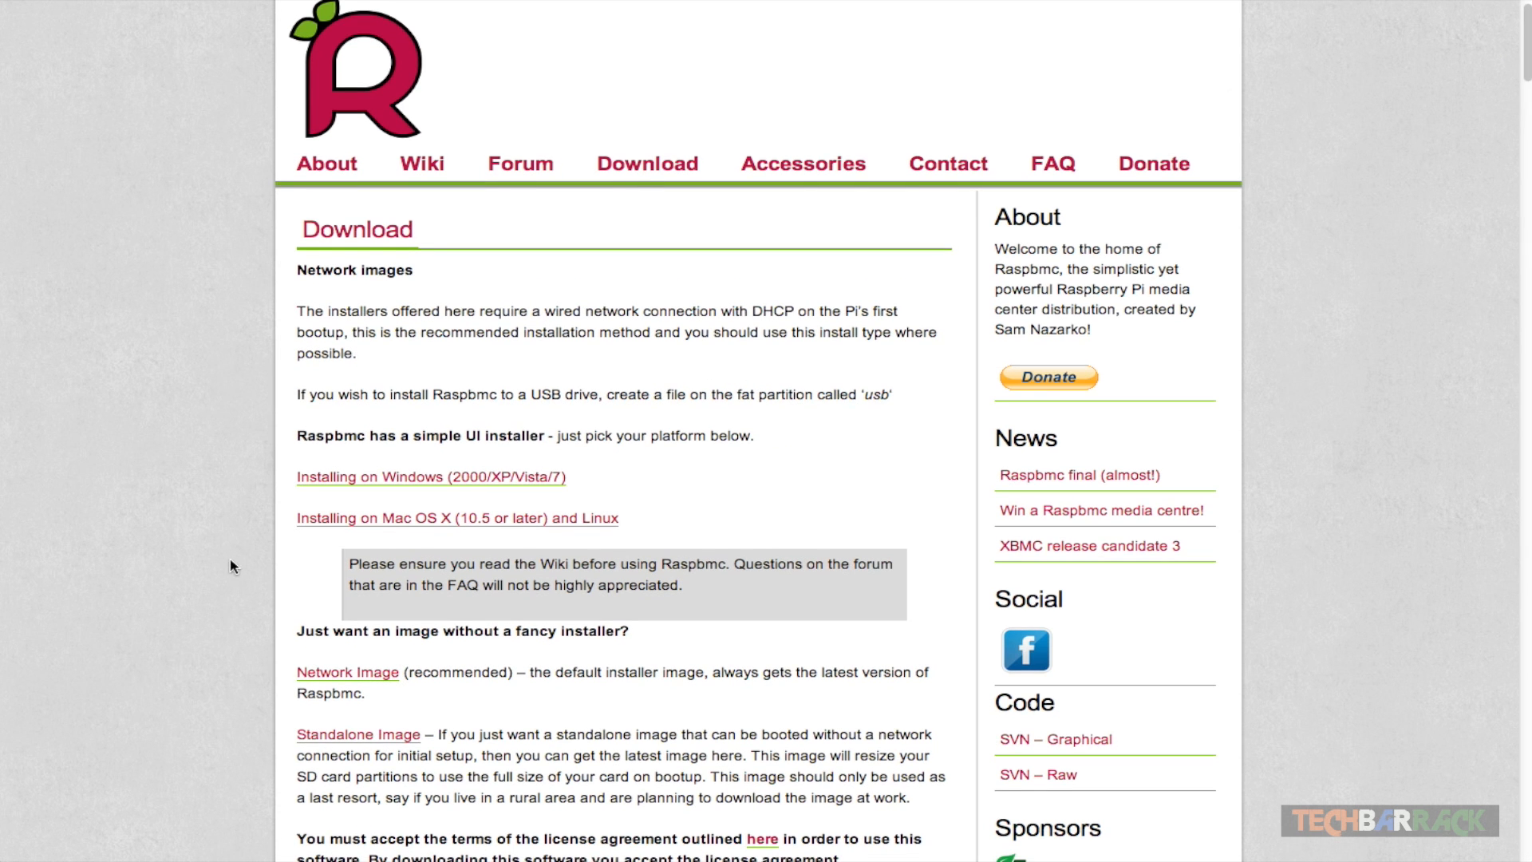
scroll(down, 3)
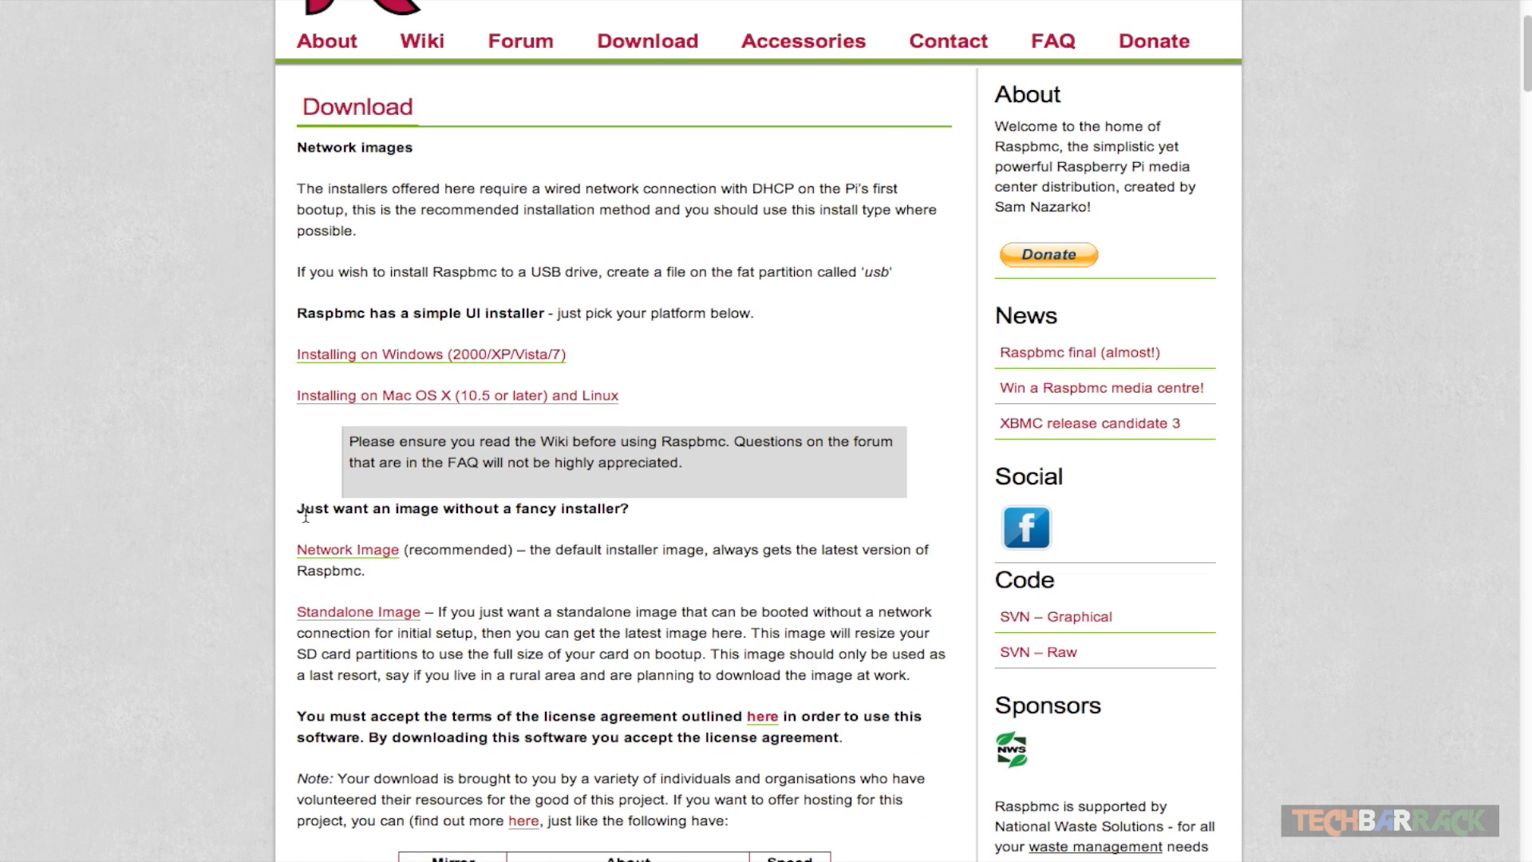
mouse_move(357, 612)
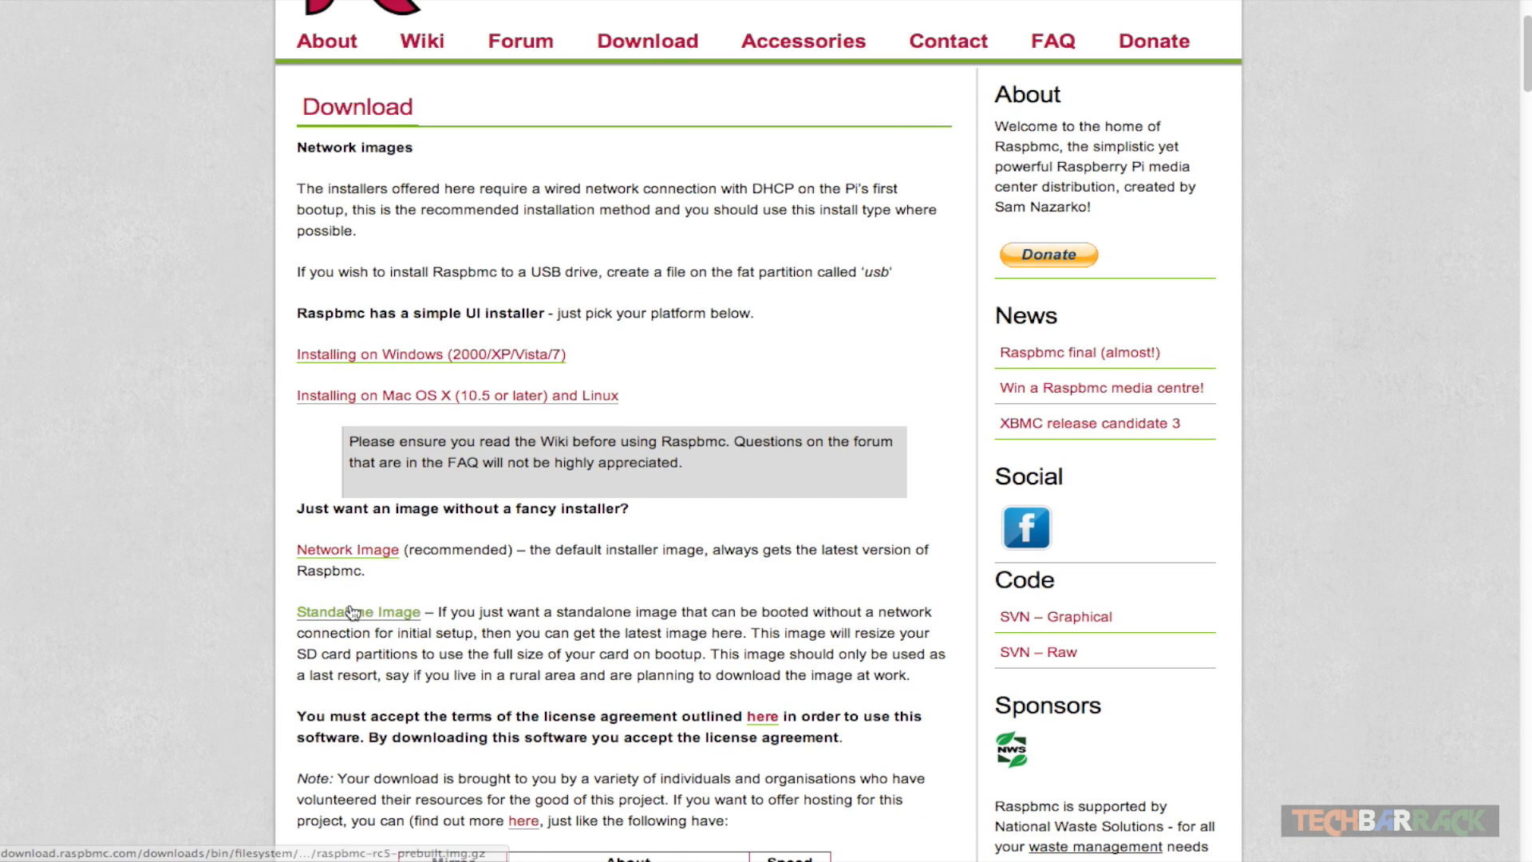
mouse_move(358, 611)
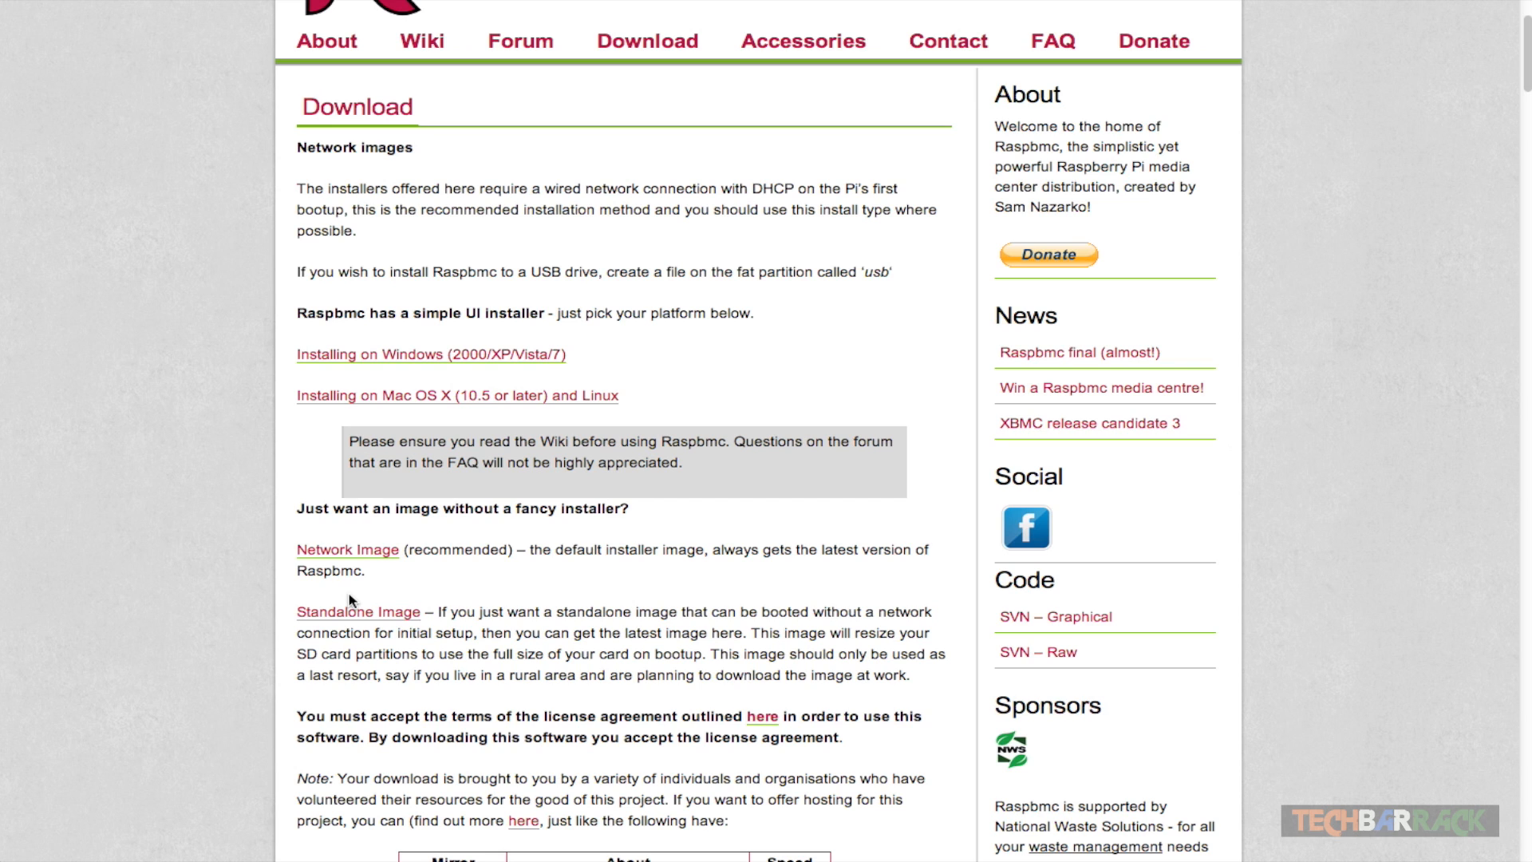
mouse_move(357, 611)
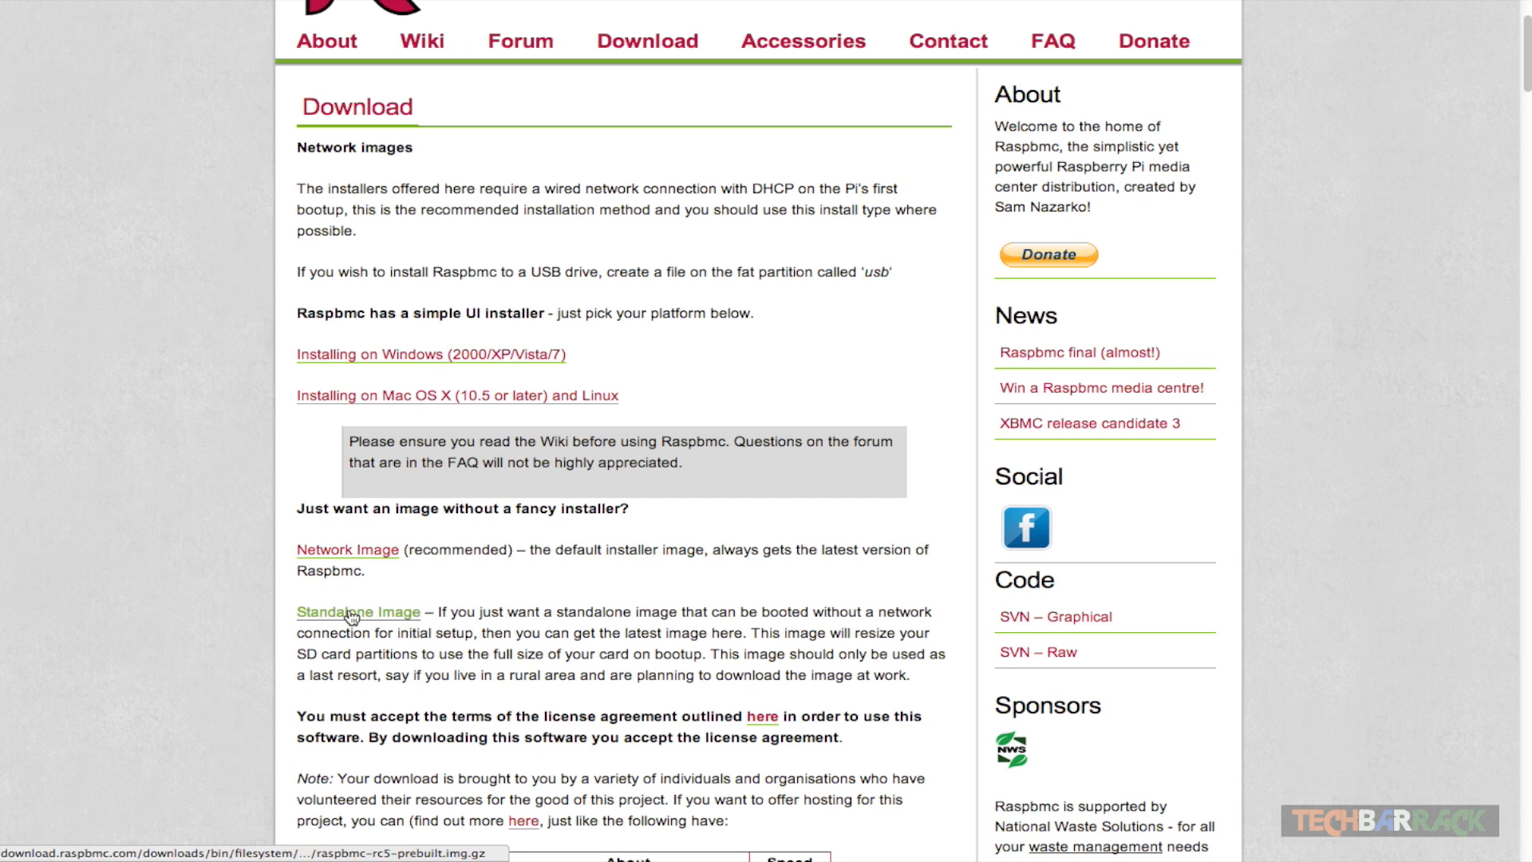
mouse_move(610, 583)
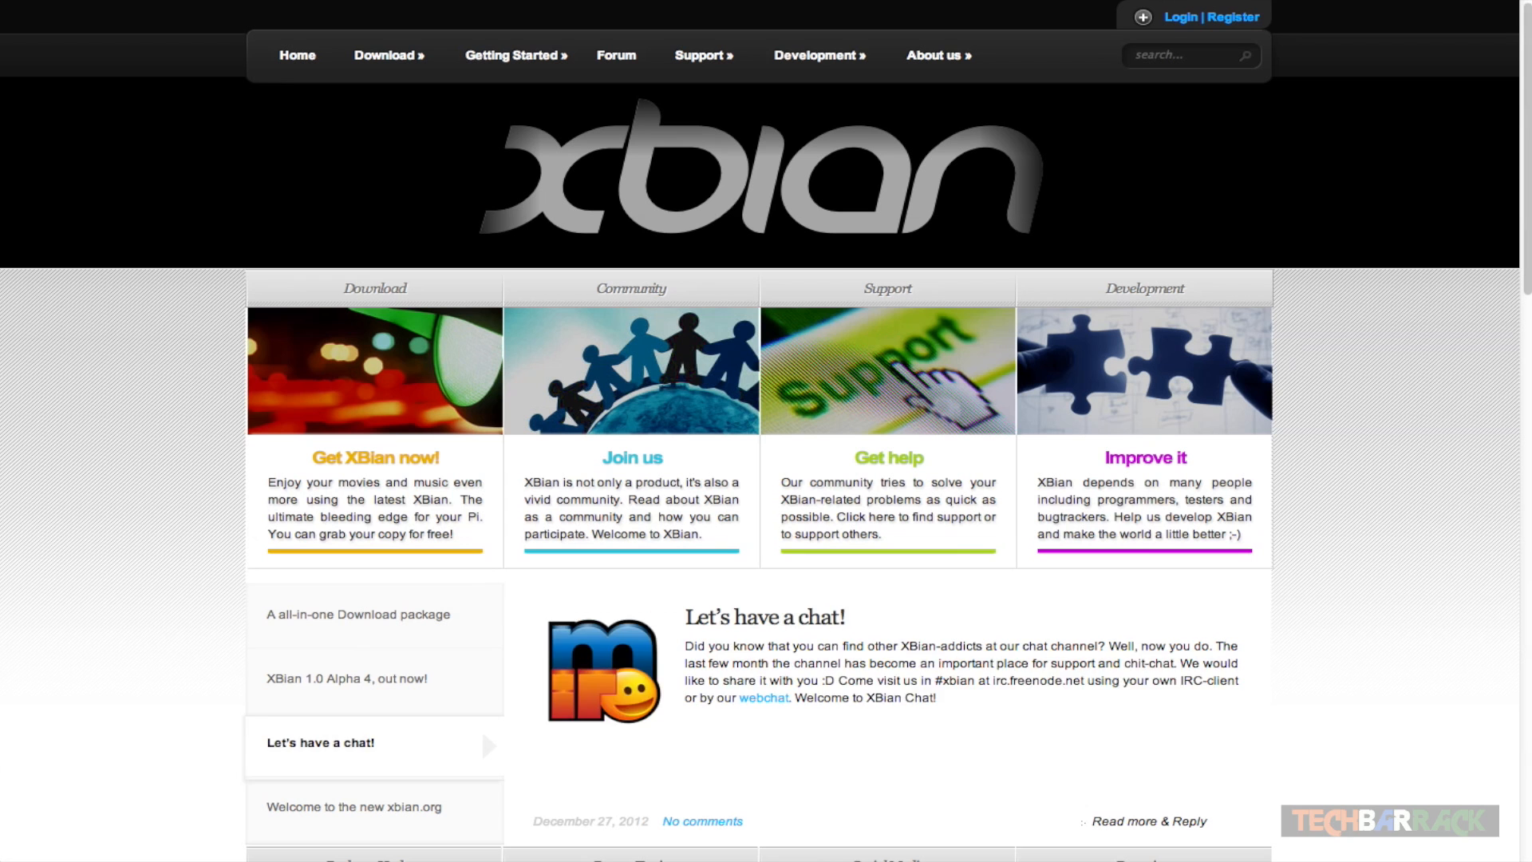
Reach the XBian Download and Install page from the Download menu.
click(357, 806)
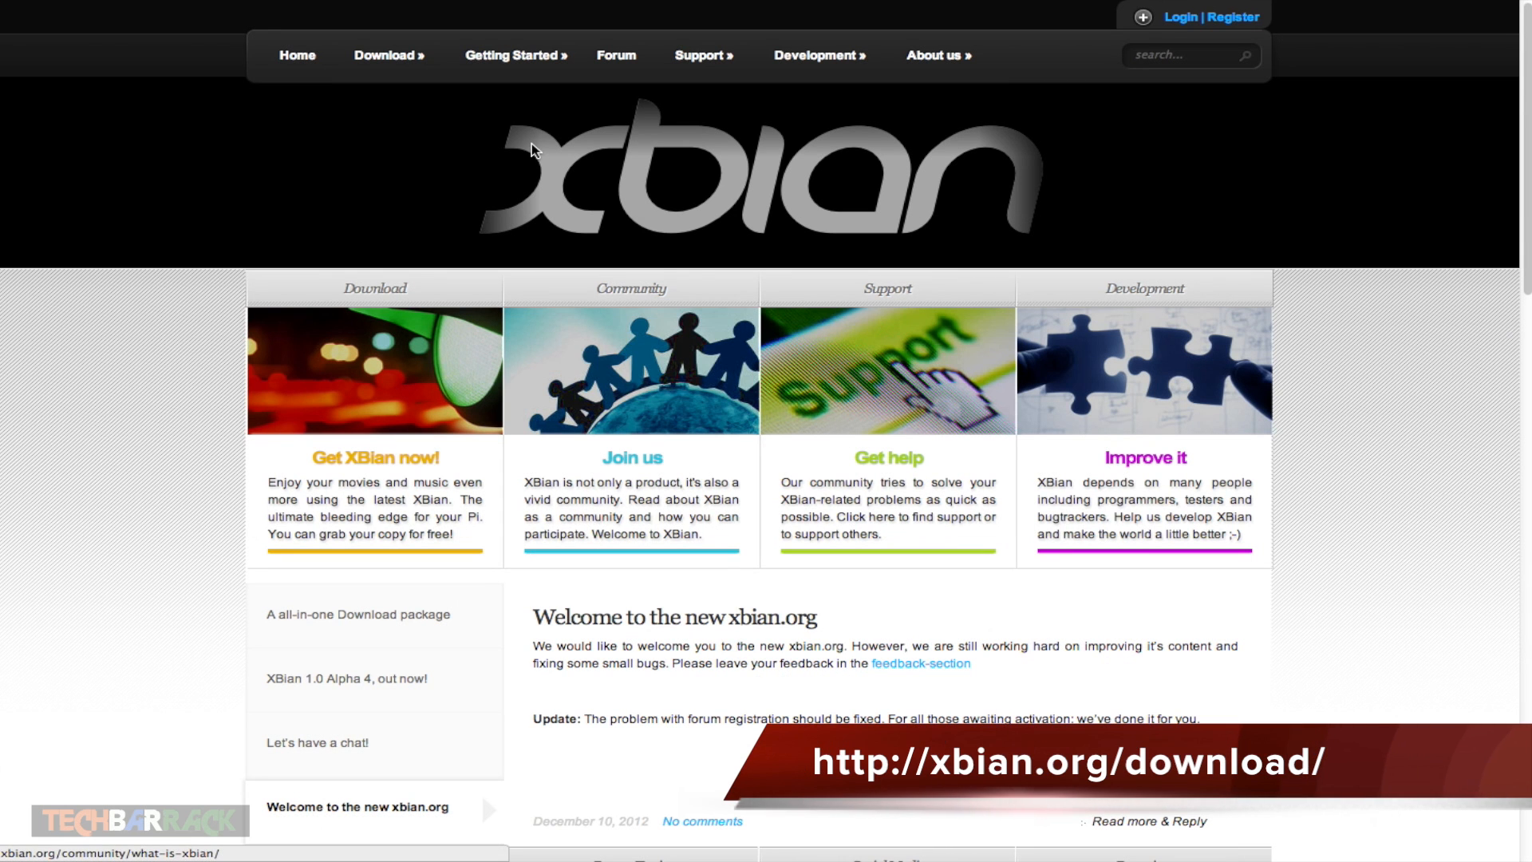
click(386, 55)
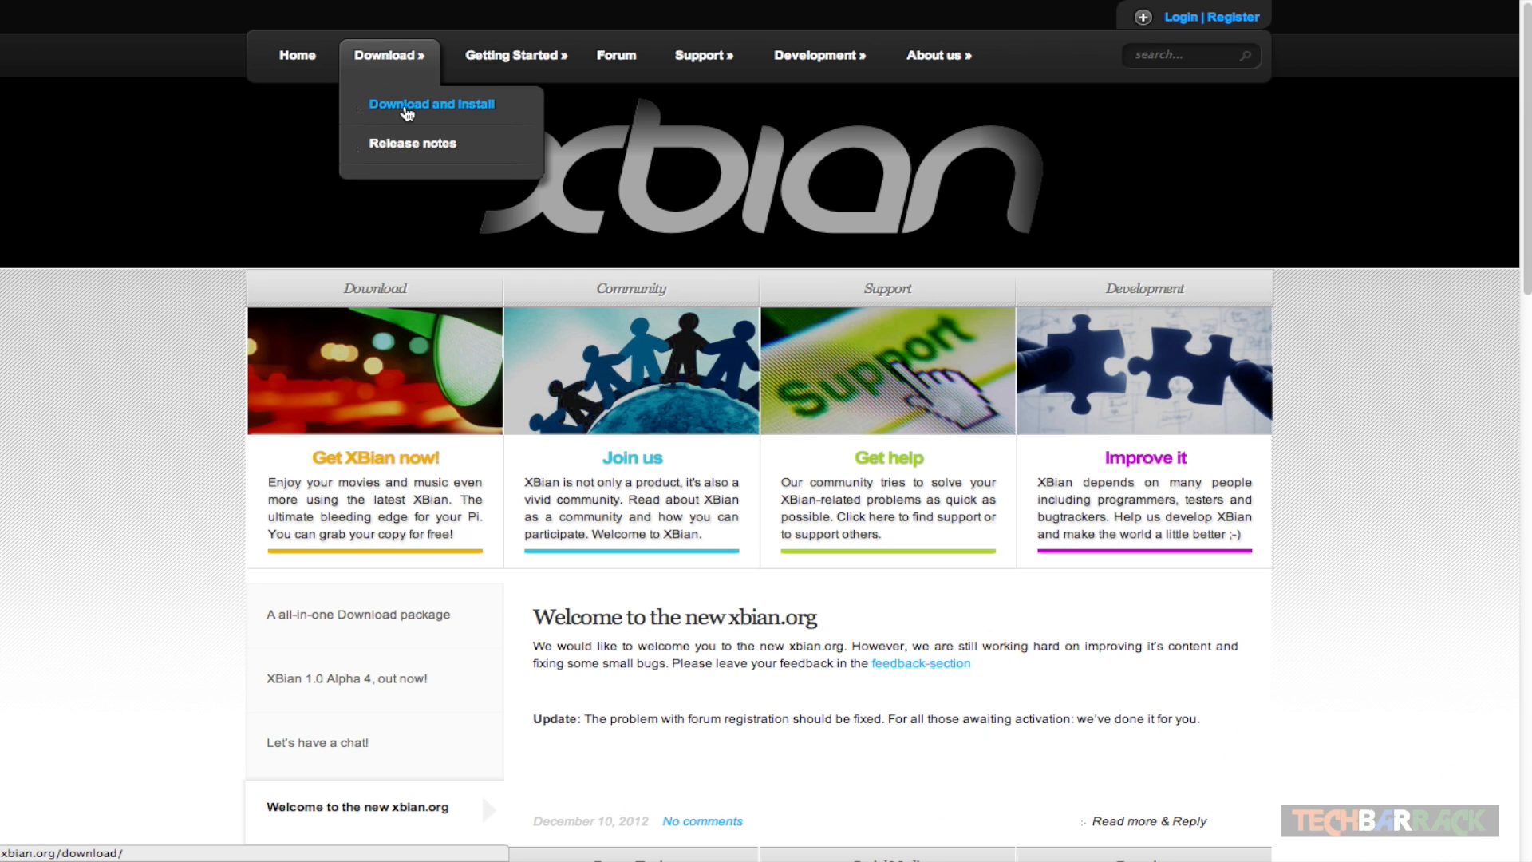
click(433, 104)
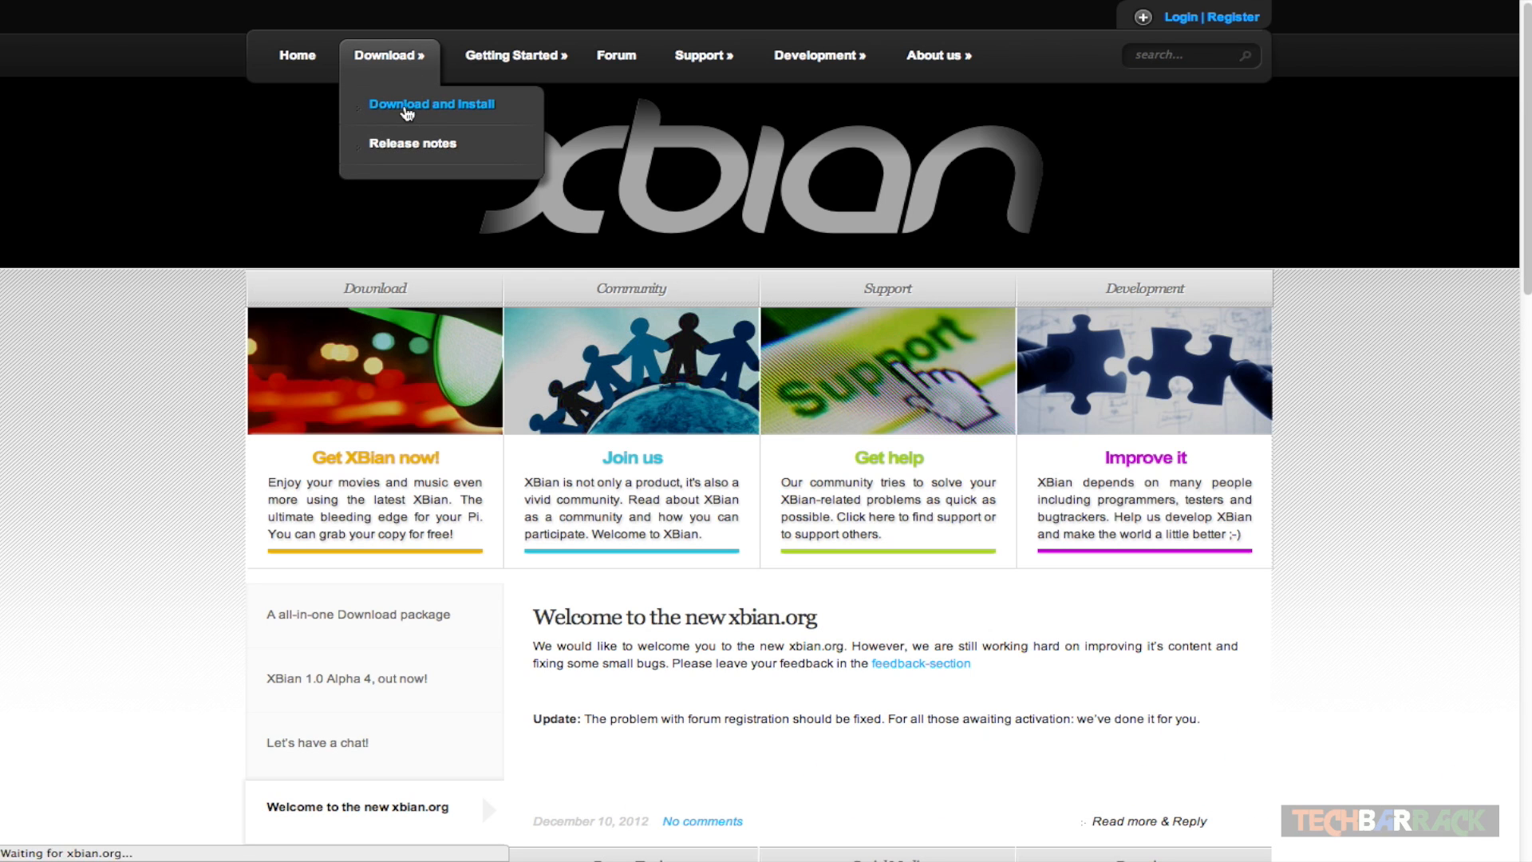
click(431, 104)
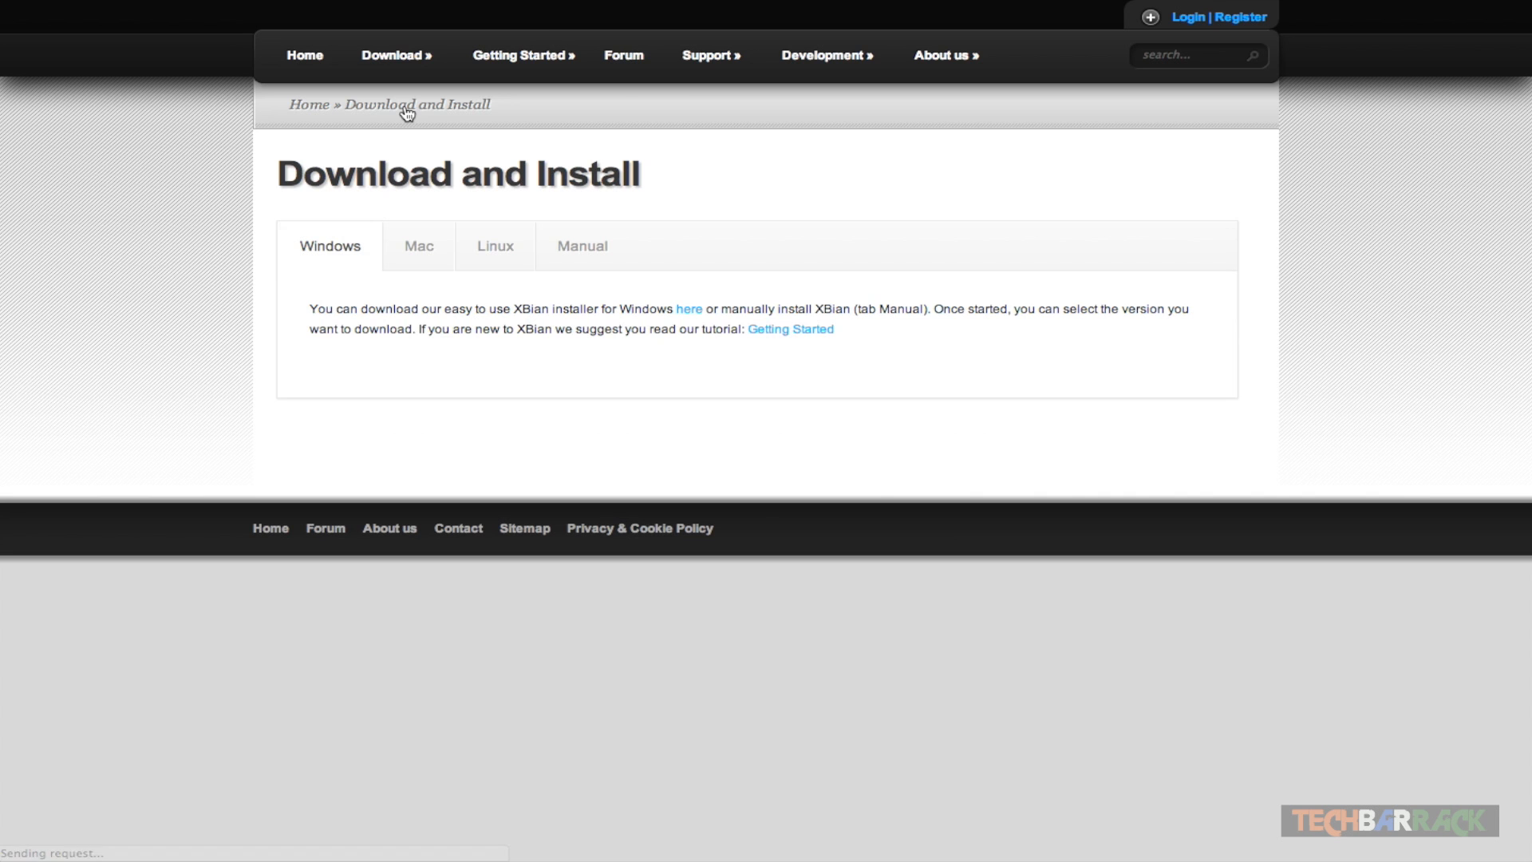
Show the Manual install options with the XBian 1.0 Alpha 4 mirror links.
click(690, 308)
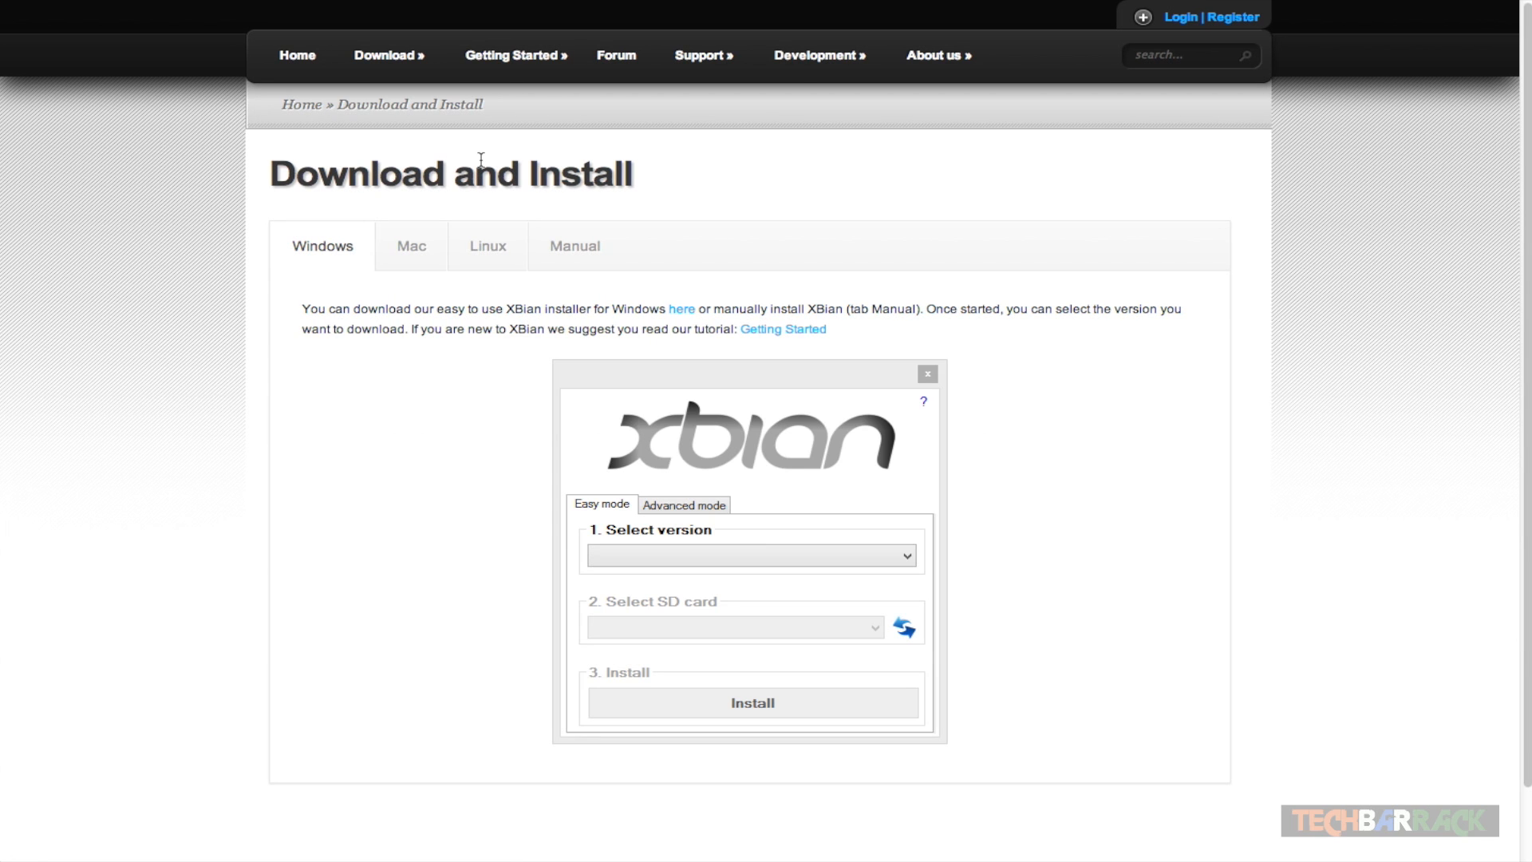
click(575, 246)
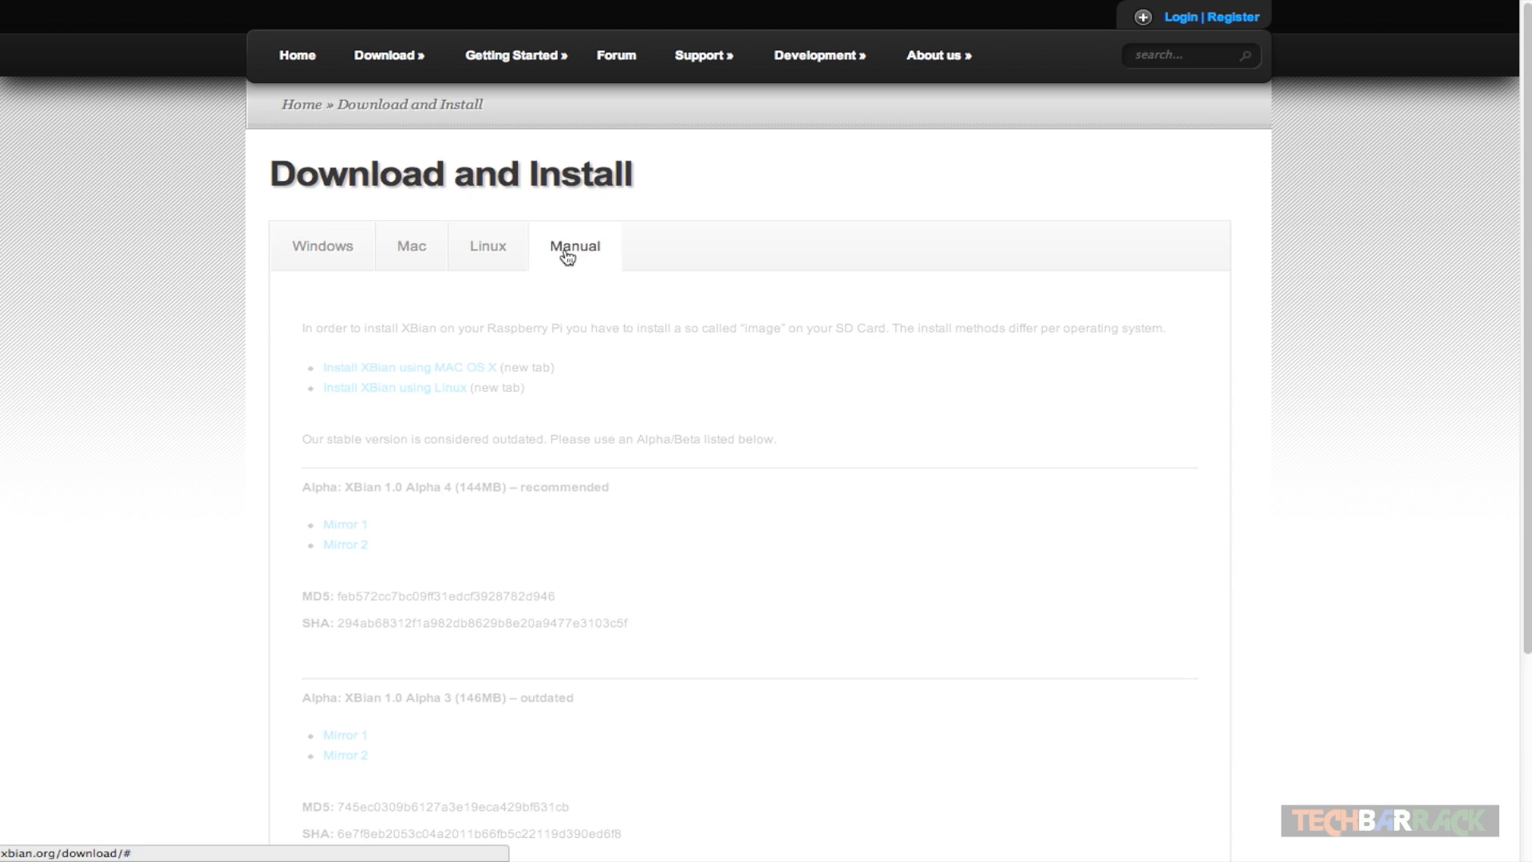
scroll(down, 3)
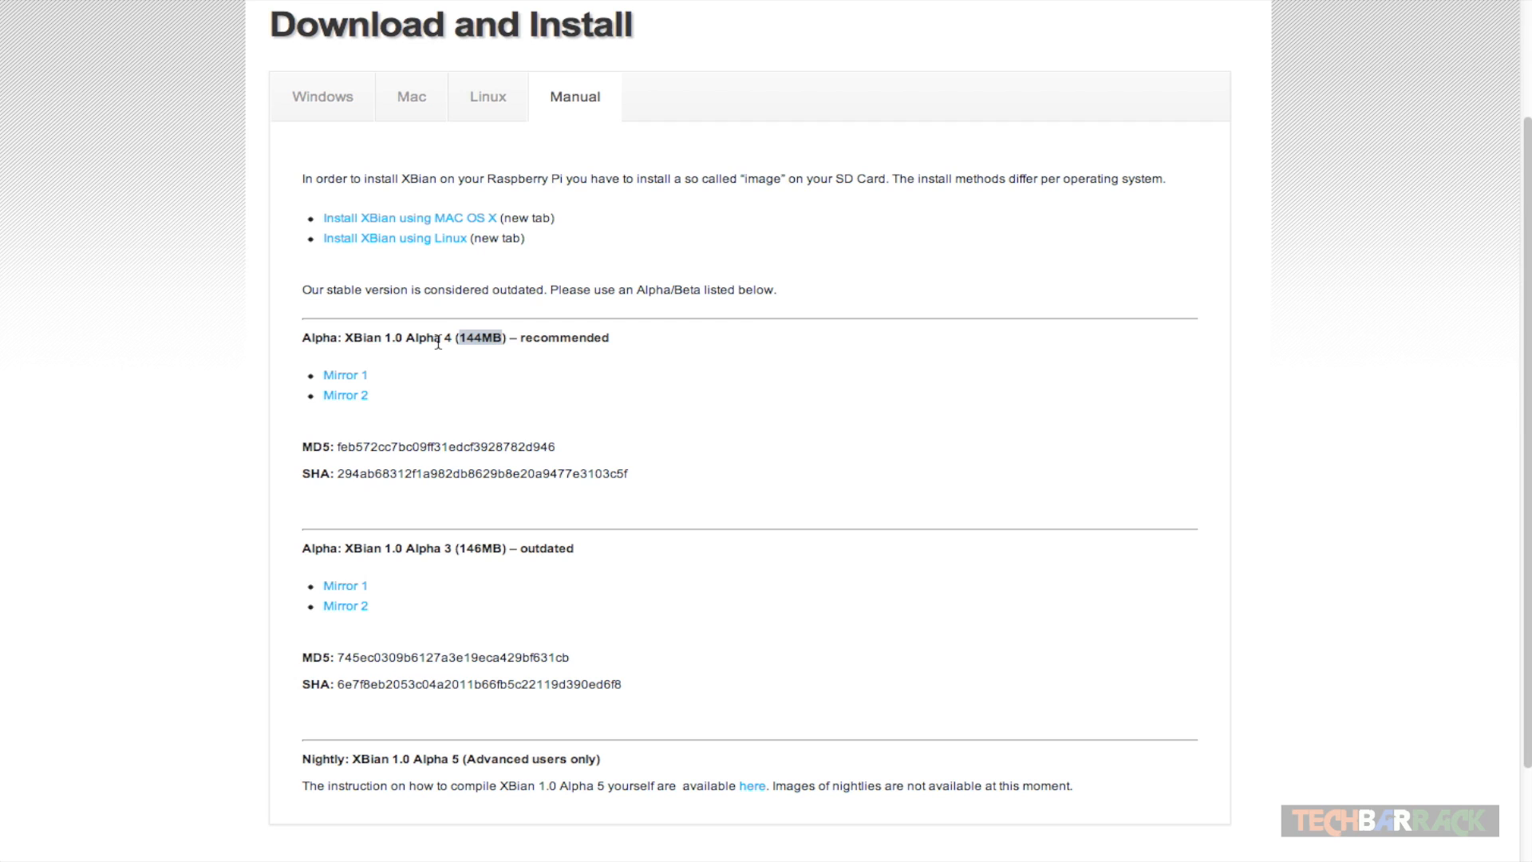
mouse_move(341, 372)
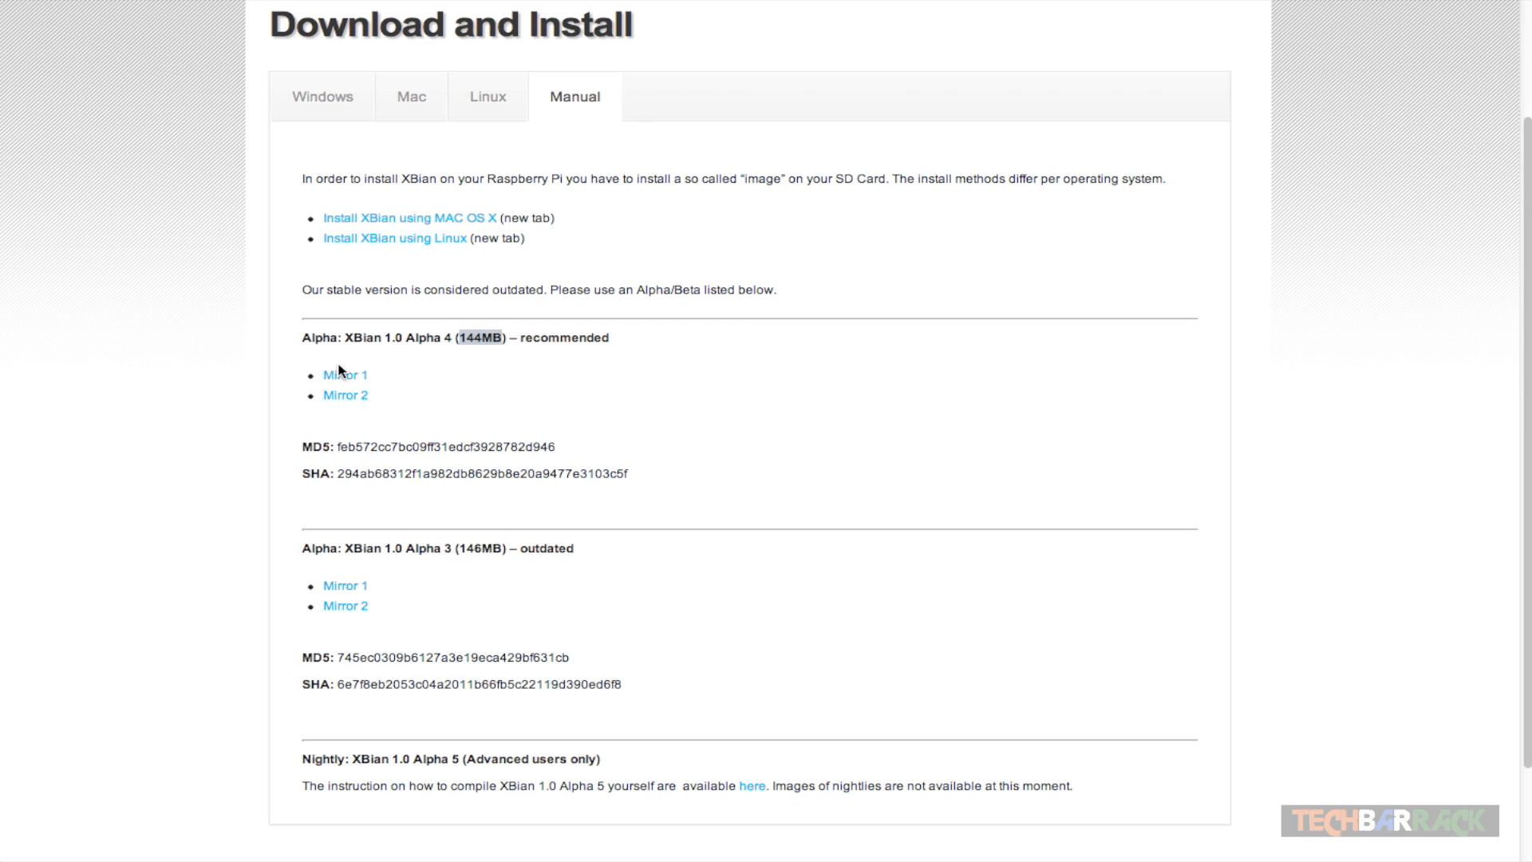
mouse_move(345, 375)
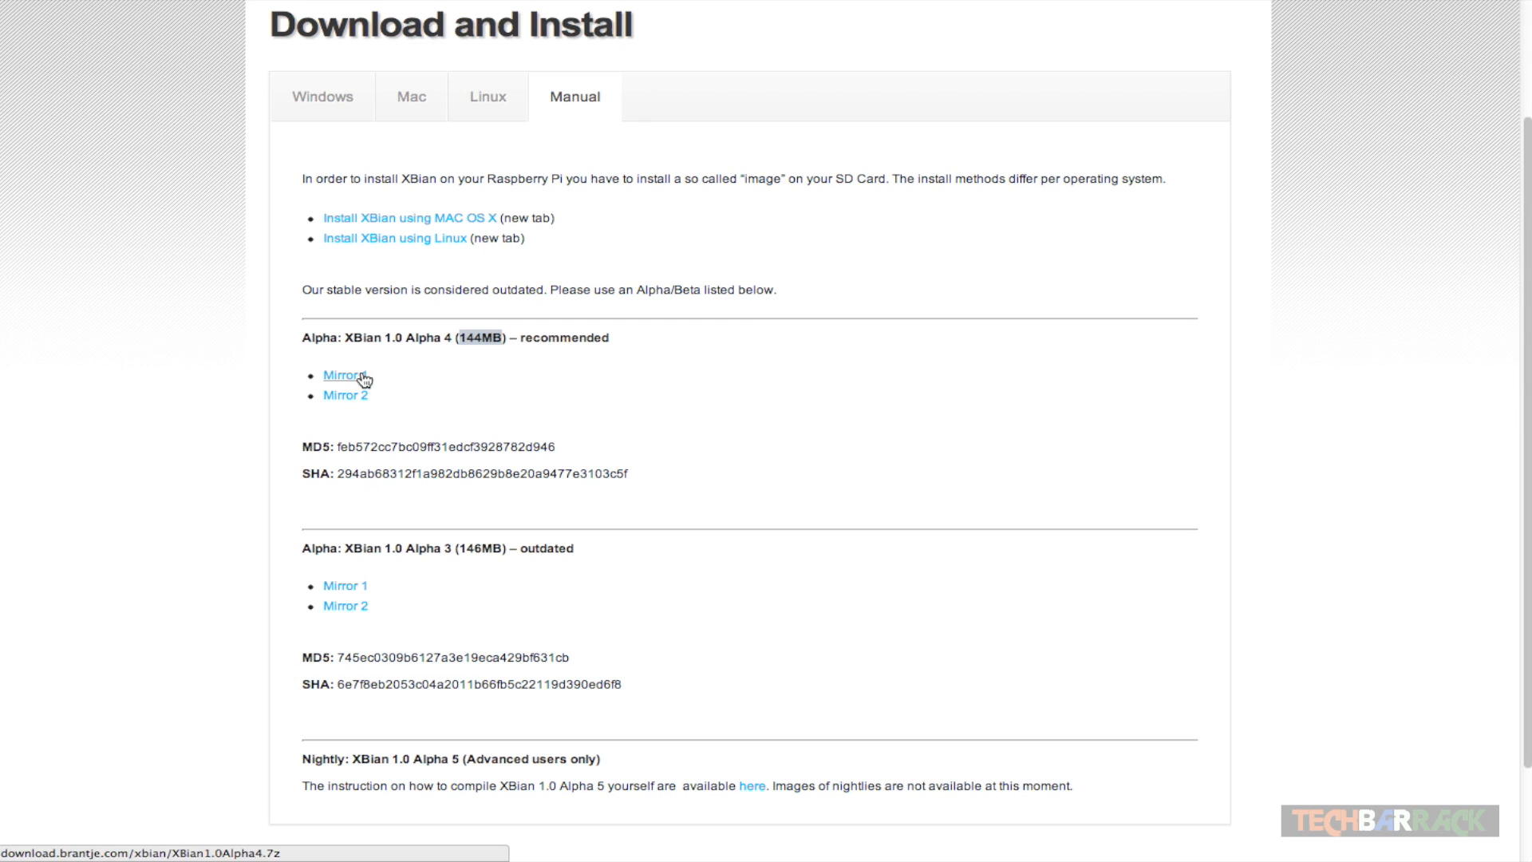
mouse_move(368, 359)
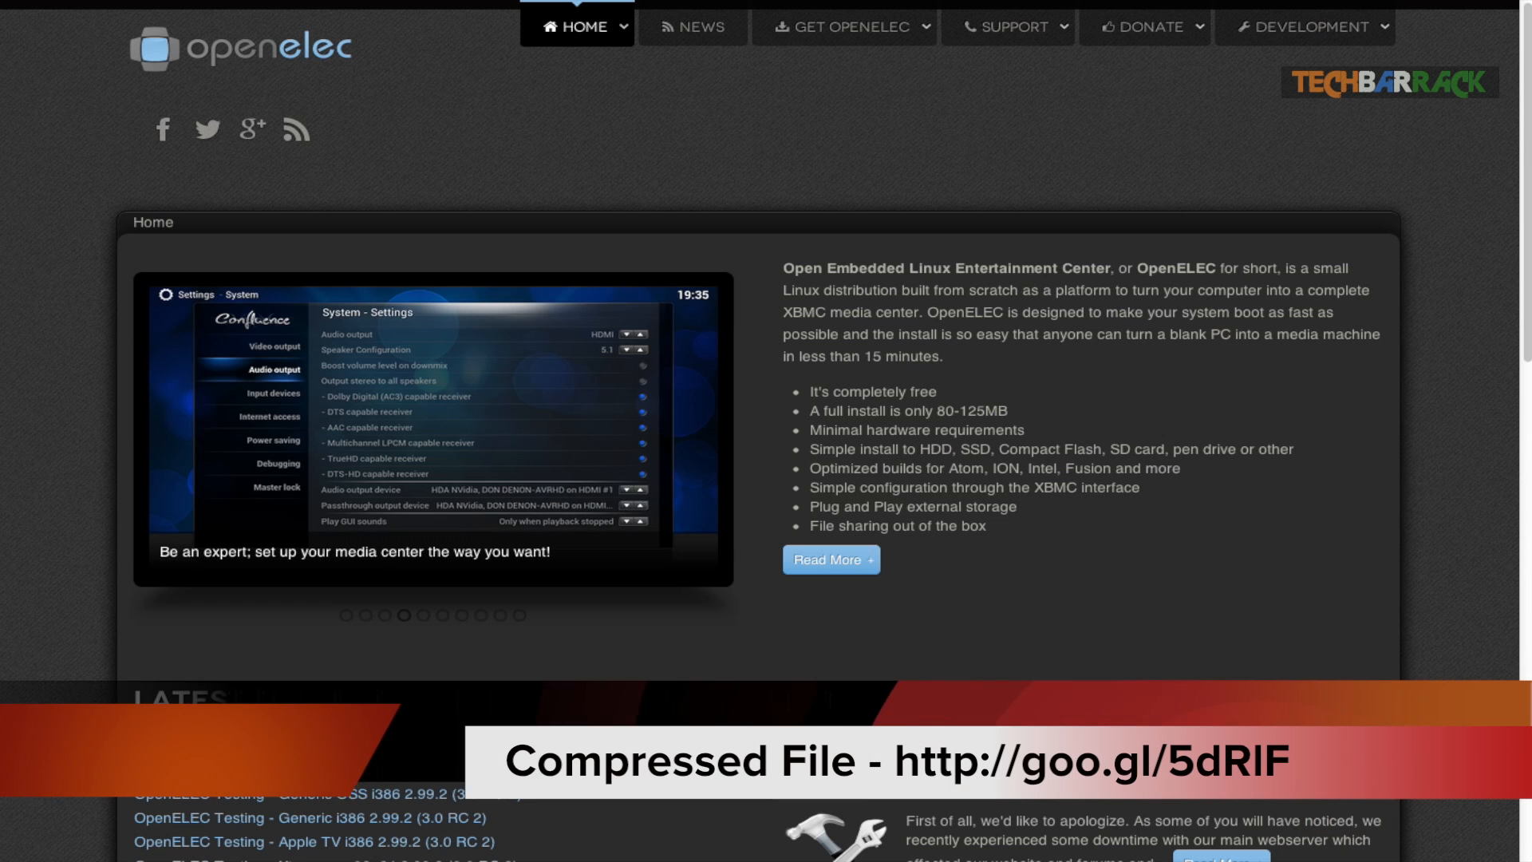
mouse_move(389, 193)
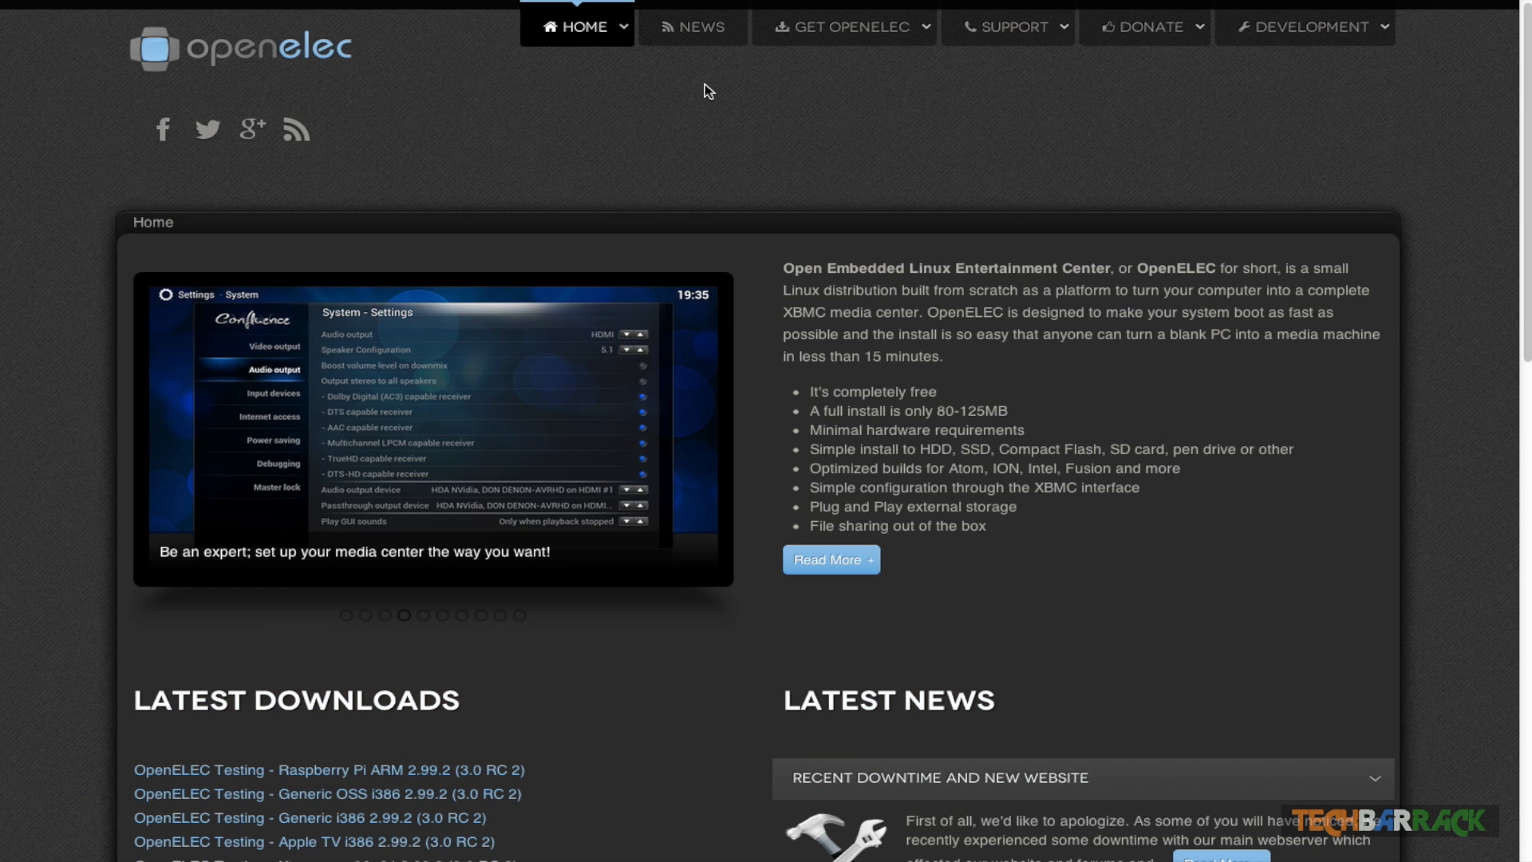
Reach the Raspberry Pi Builds category on the OpenELEC download page.
click(844, 27)
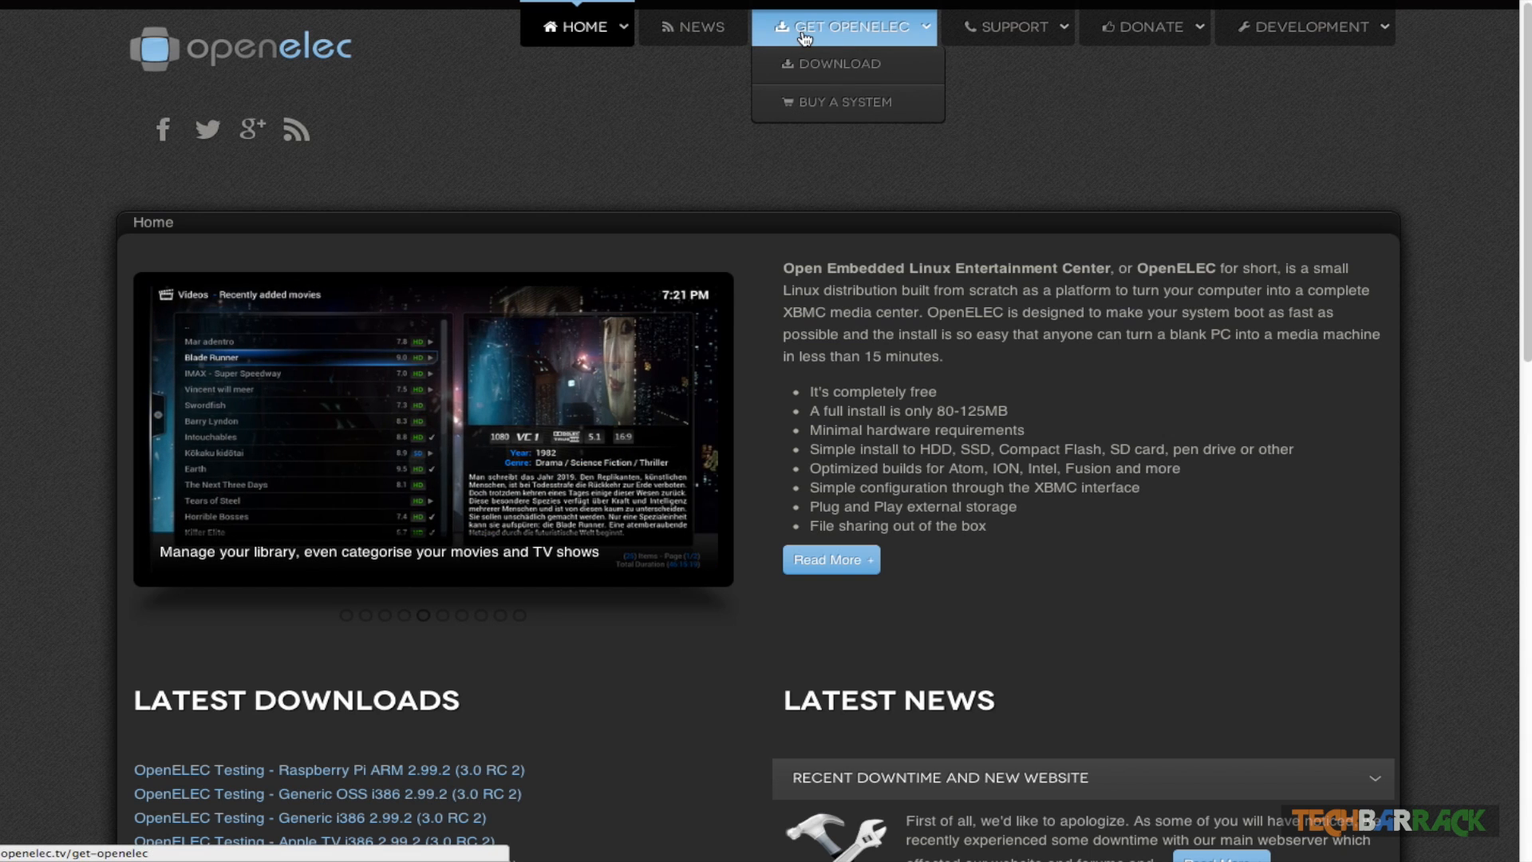
mouse_move(838, 64)
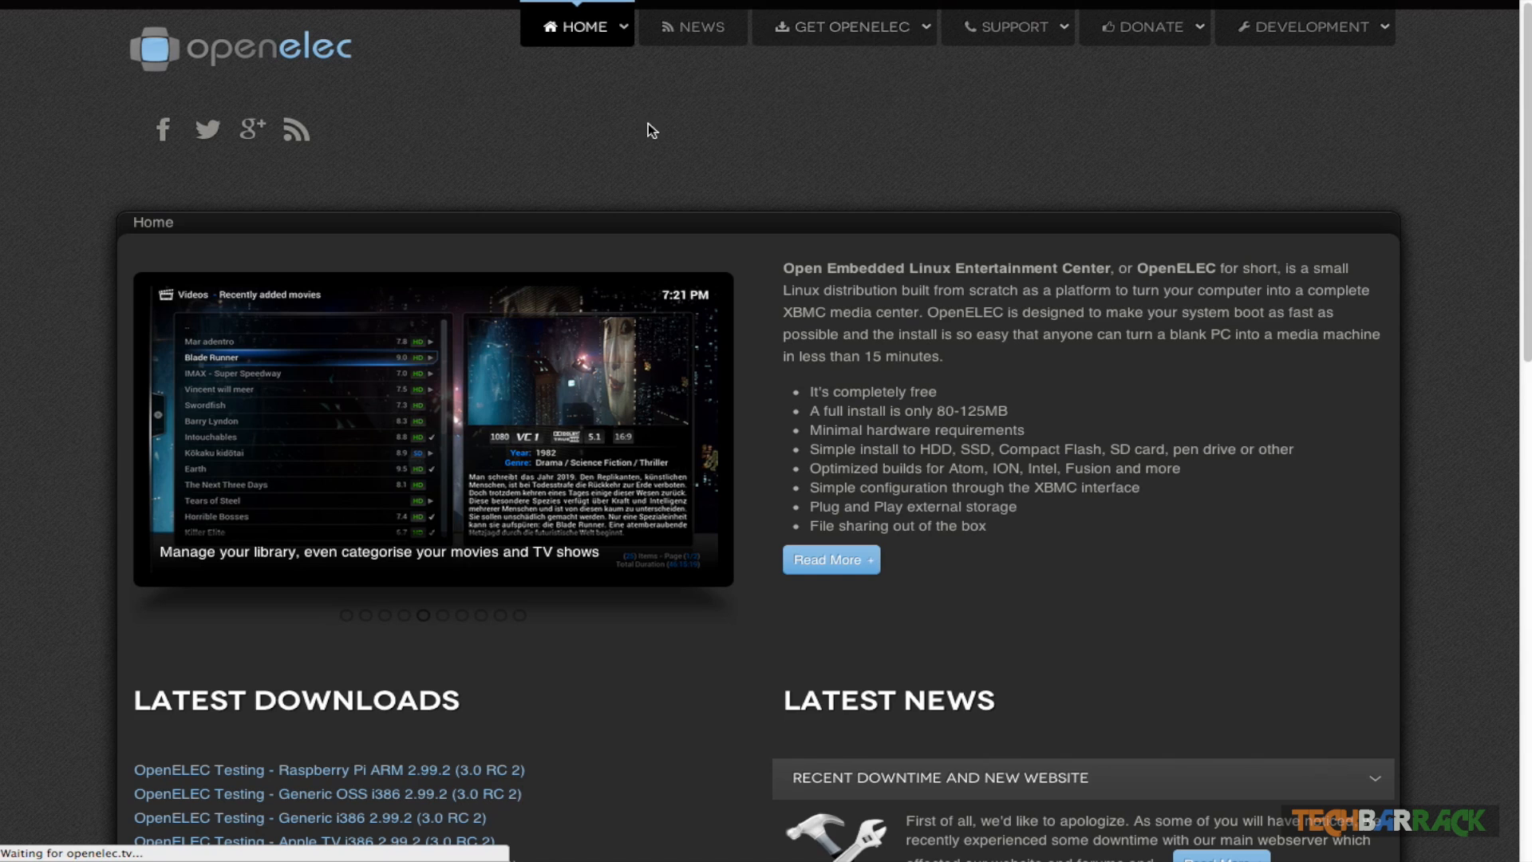
click(845, 28)
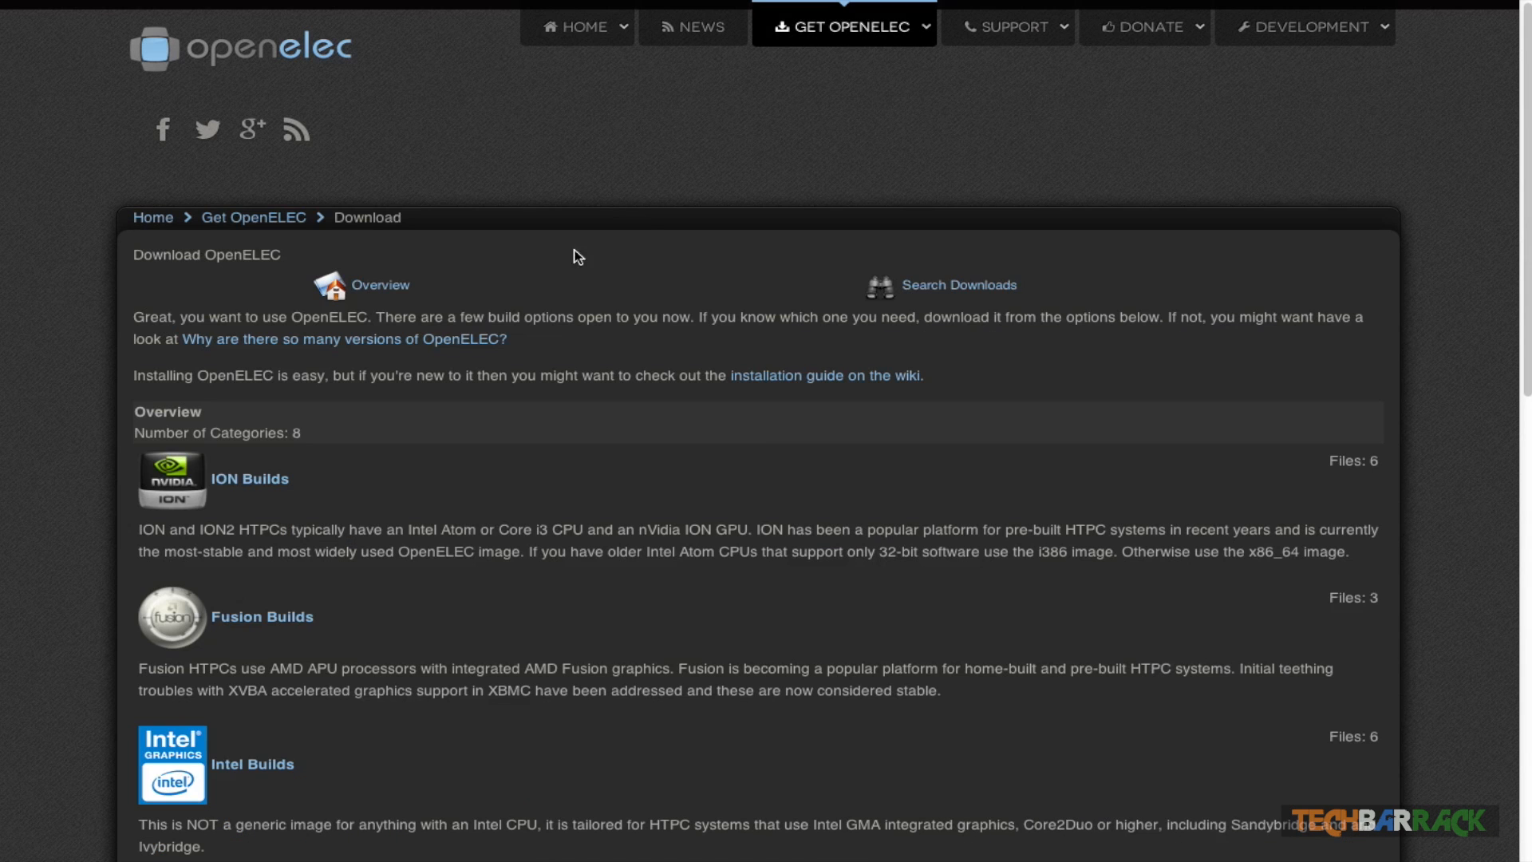
mouse_move(570, 266)
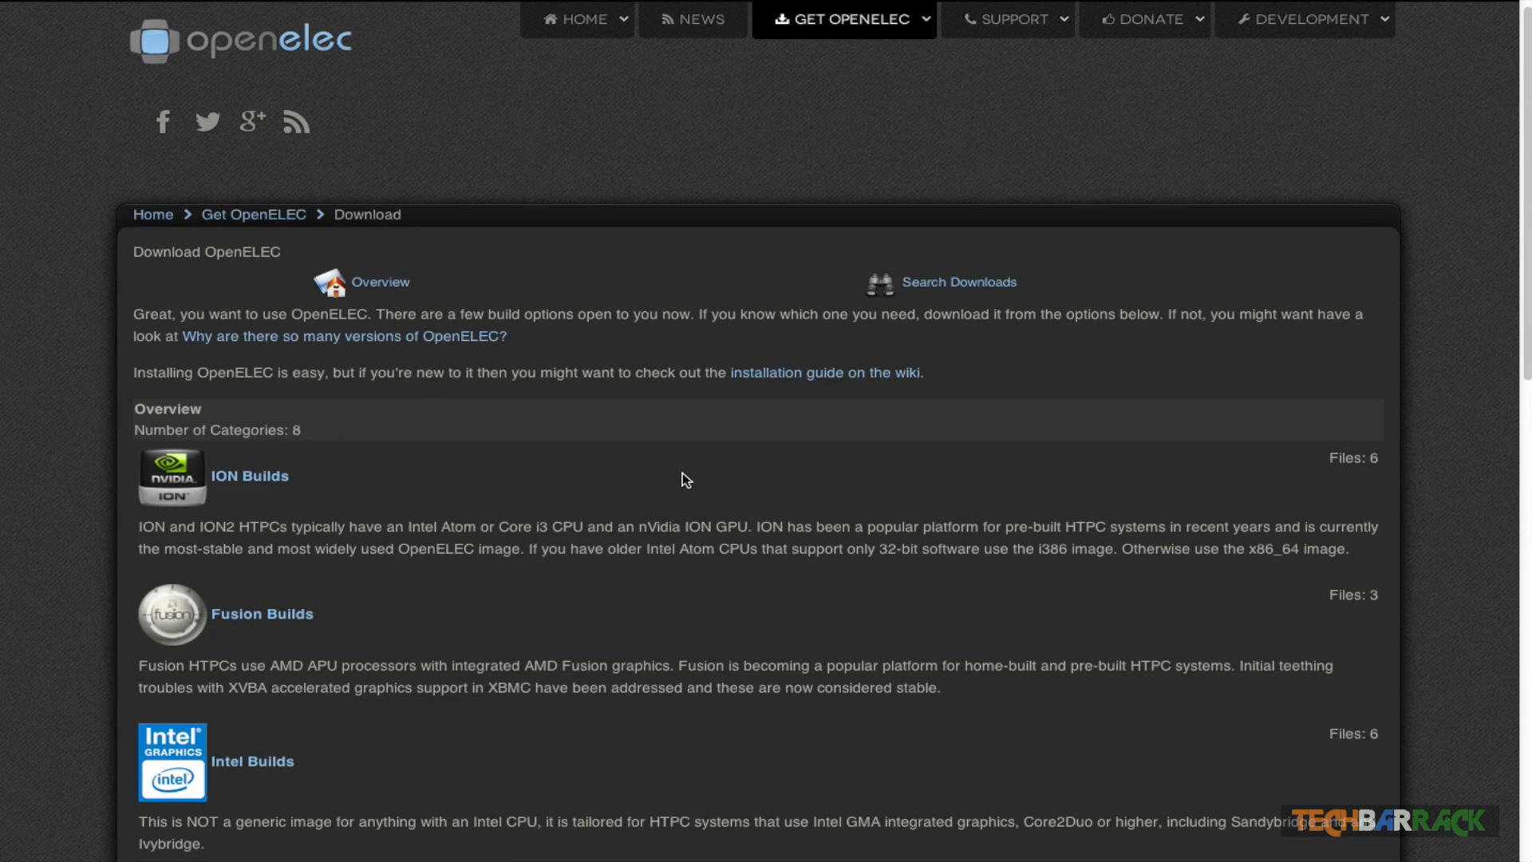
scroll(down, 3)
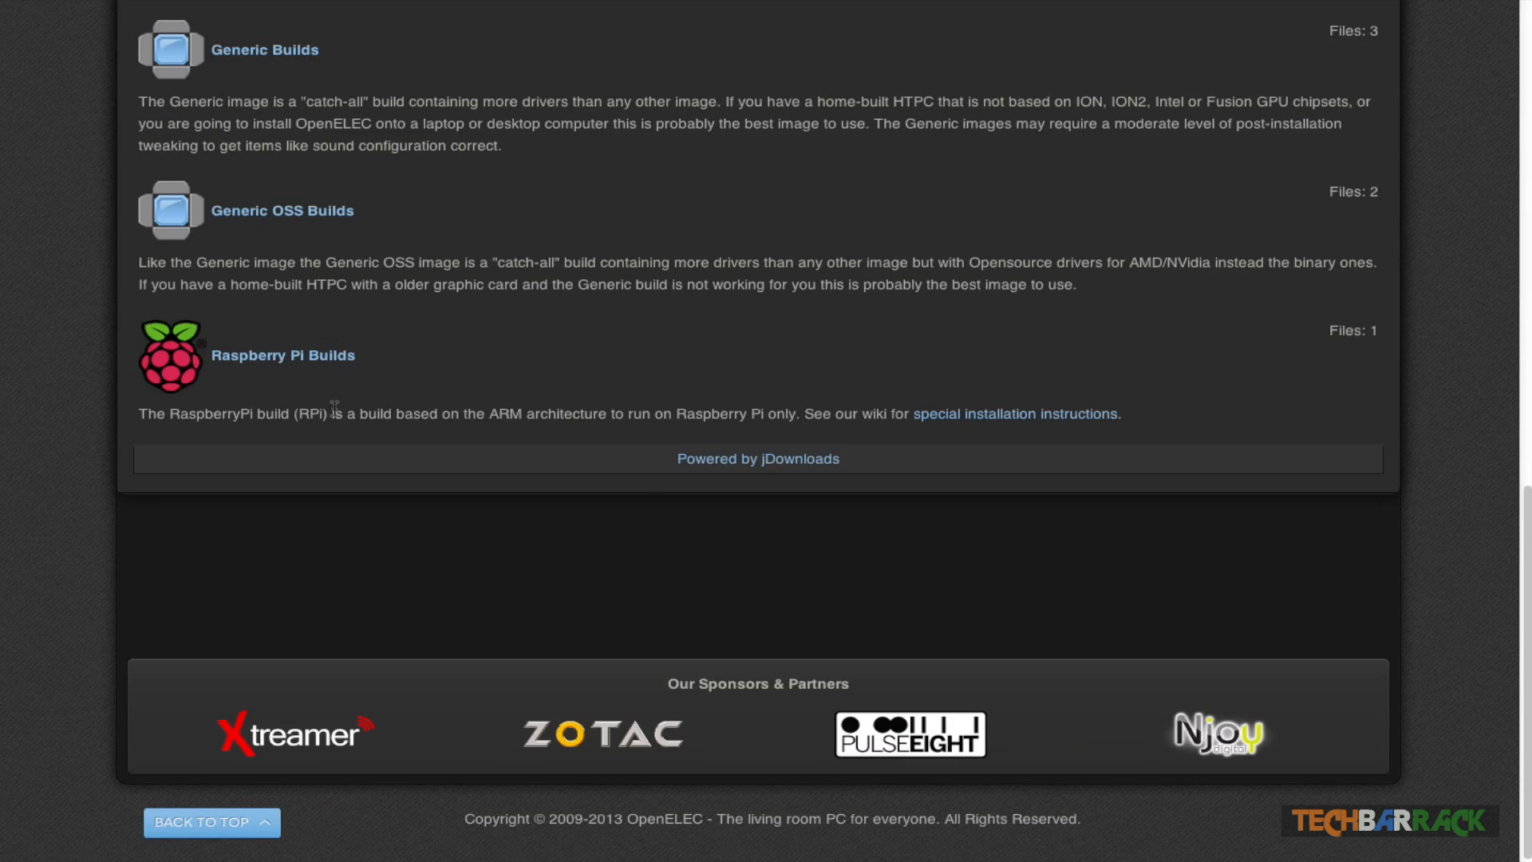
mouse_move(253, 372)
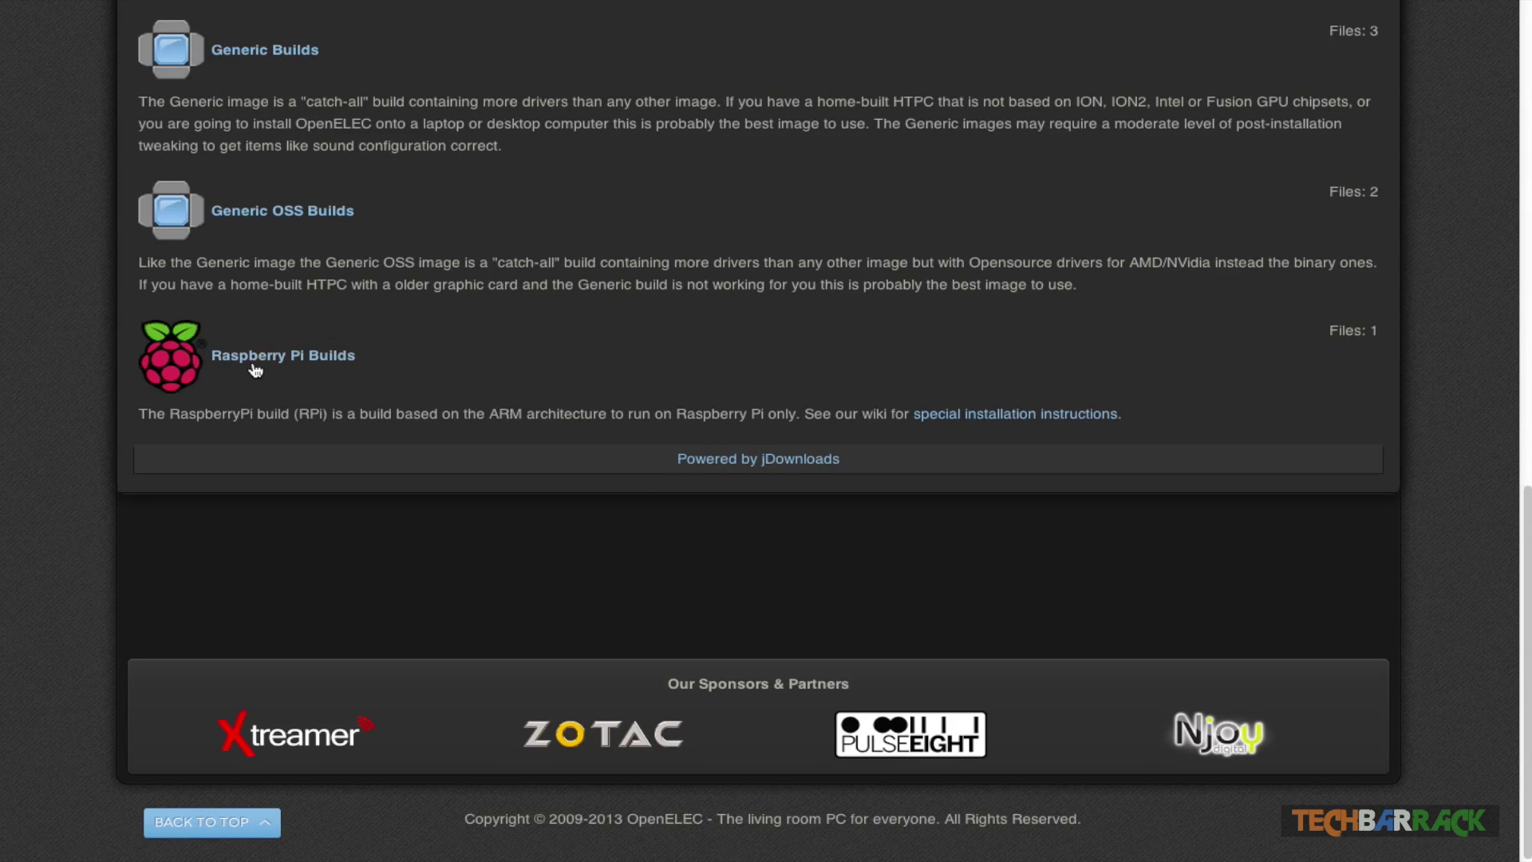
click(284, 354)
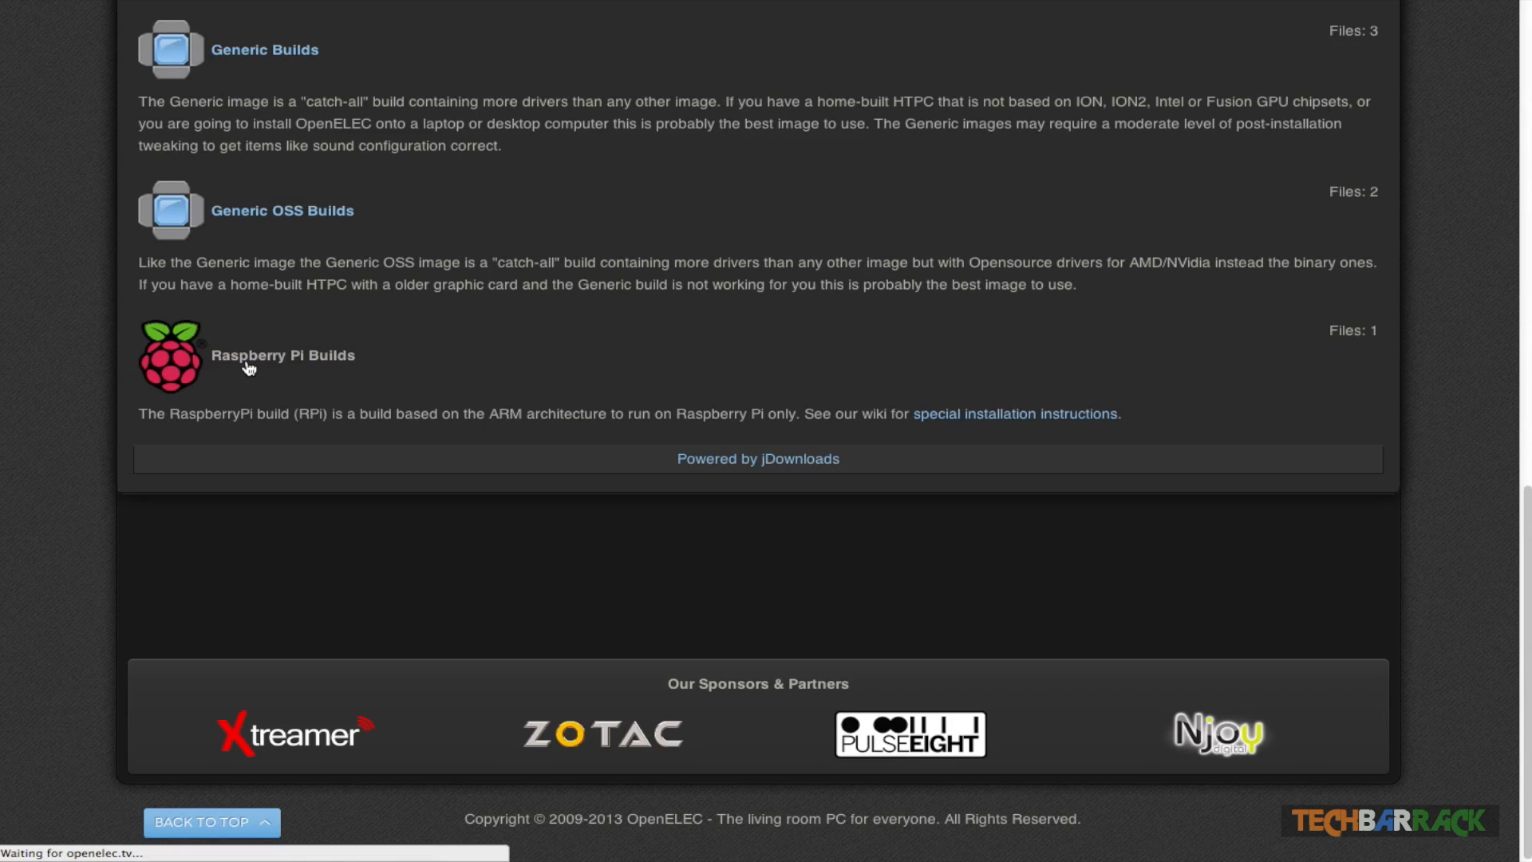
click(282, 354)
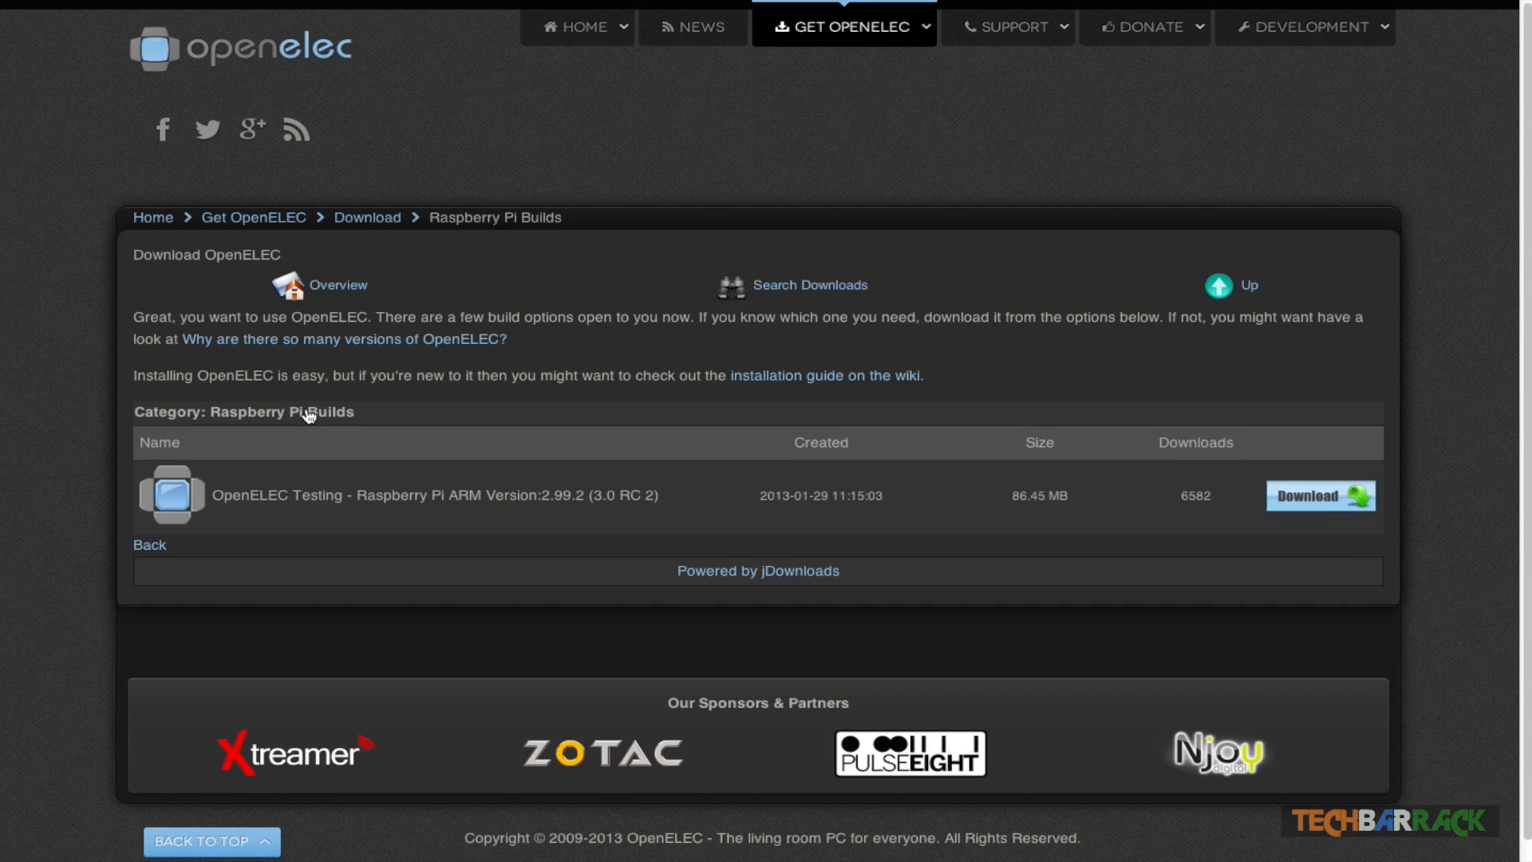
mouse_move(425, 498)
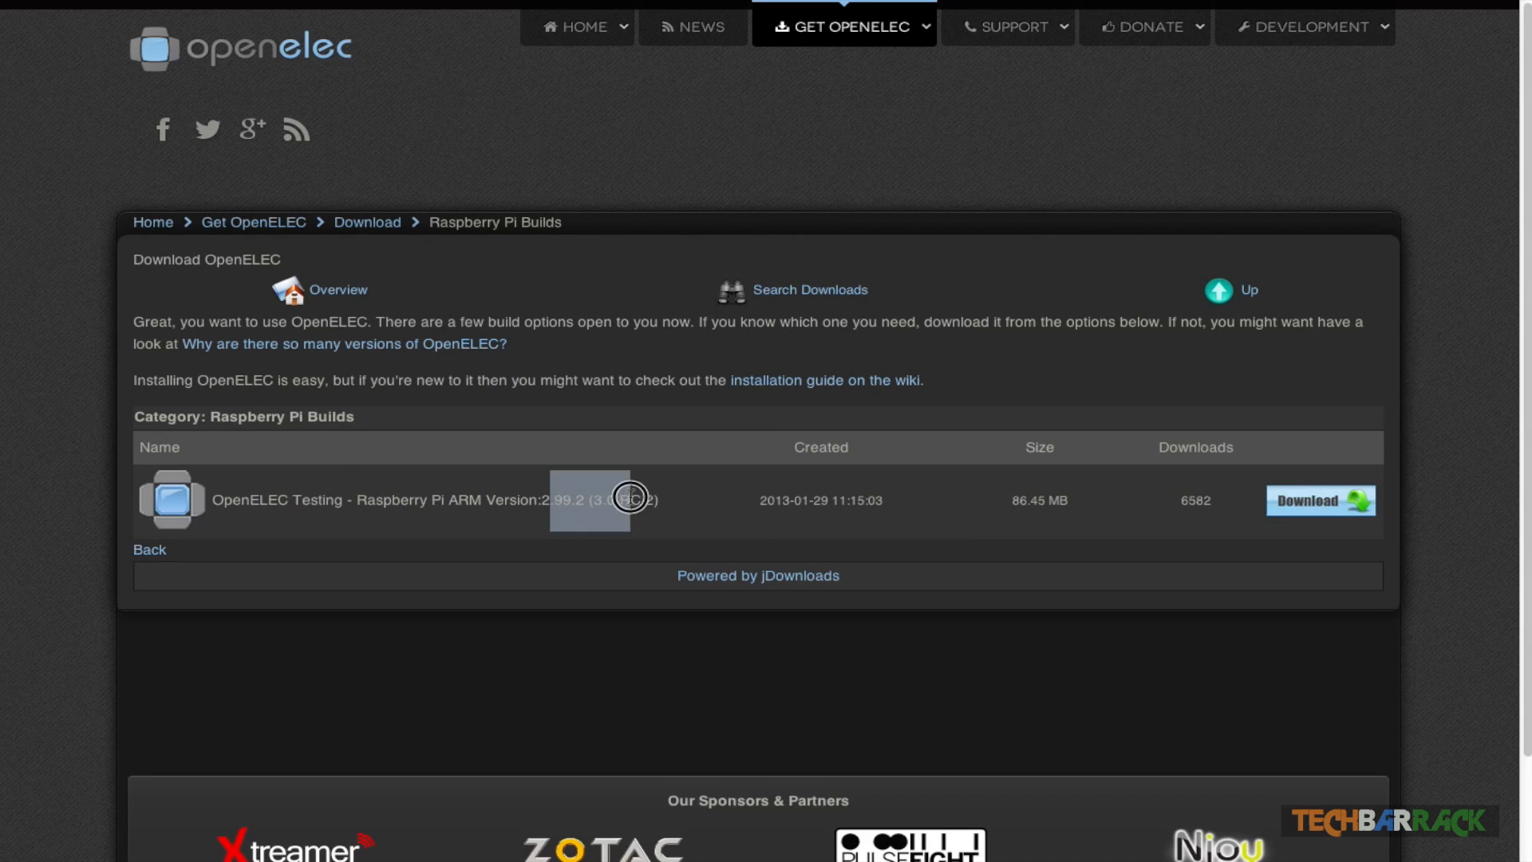
mouse_move(1026, 517)
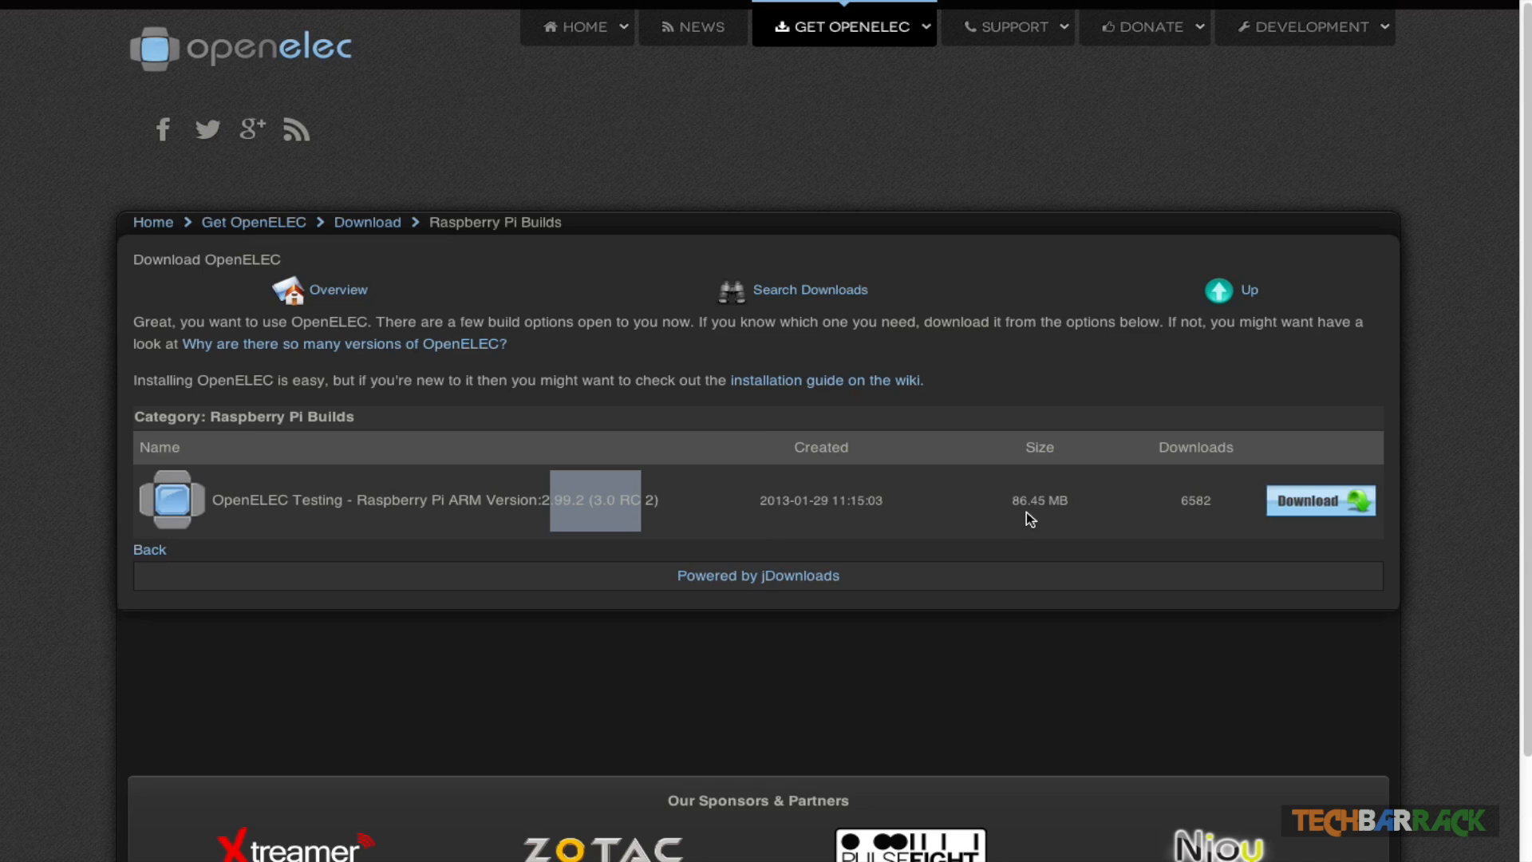
mouse_move(1317, 512)
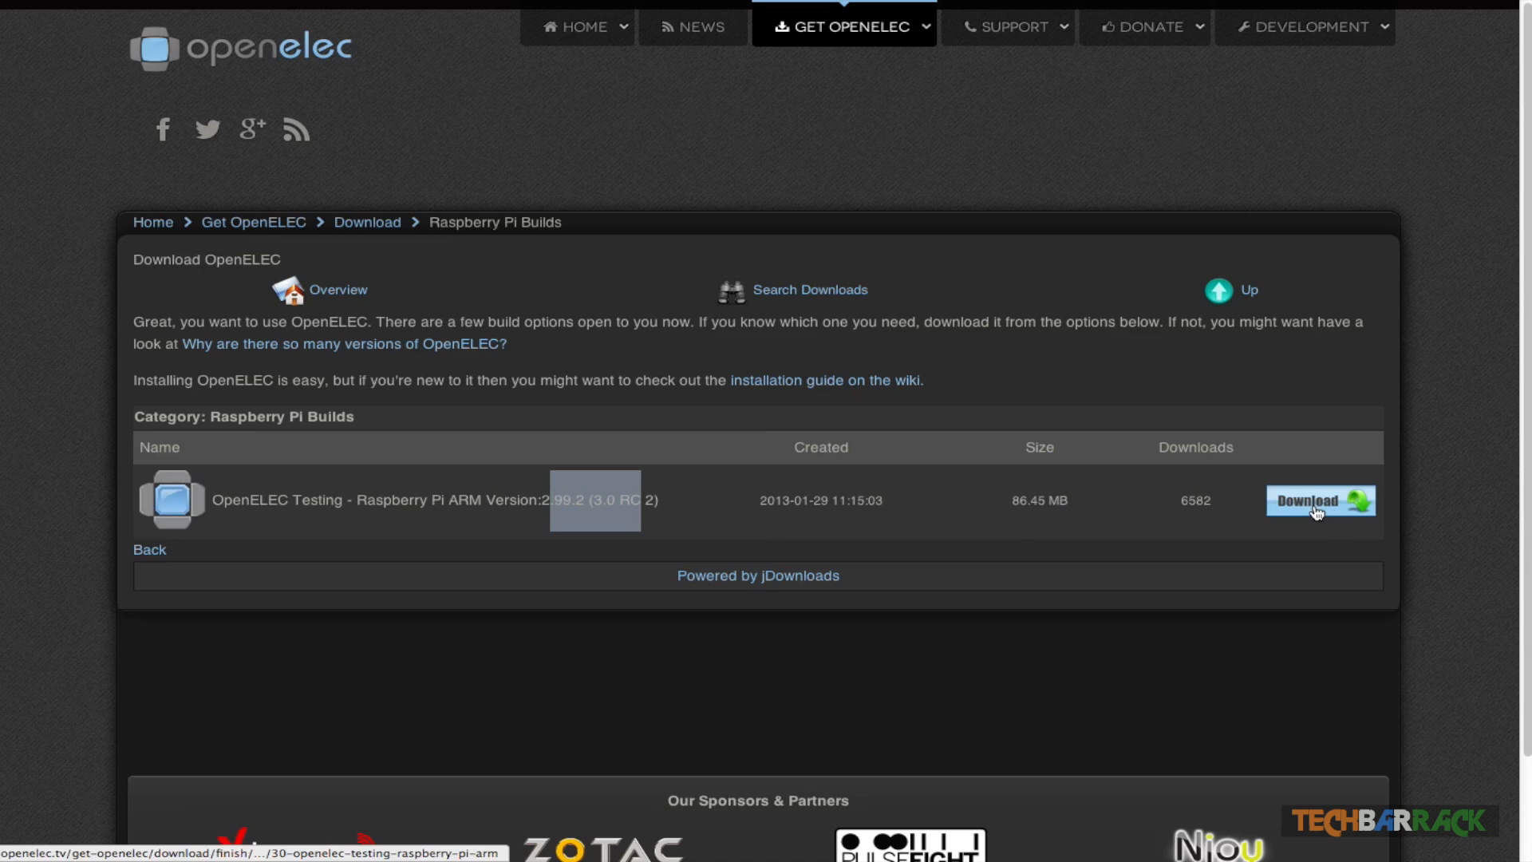
Start downloading the OpenELEC Testing Raspberry Pi ARM 2.99.2 build.
click(1318, 499)
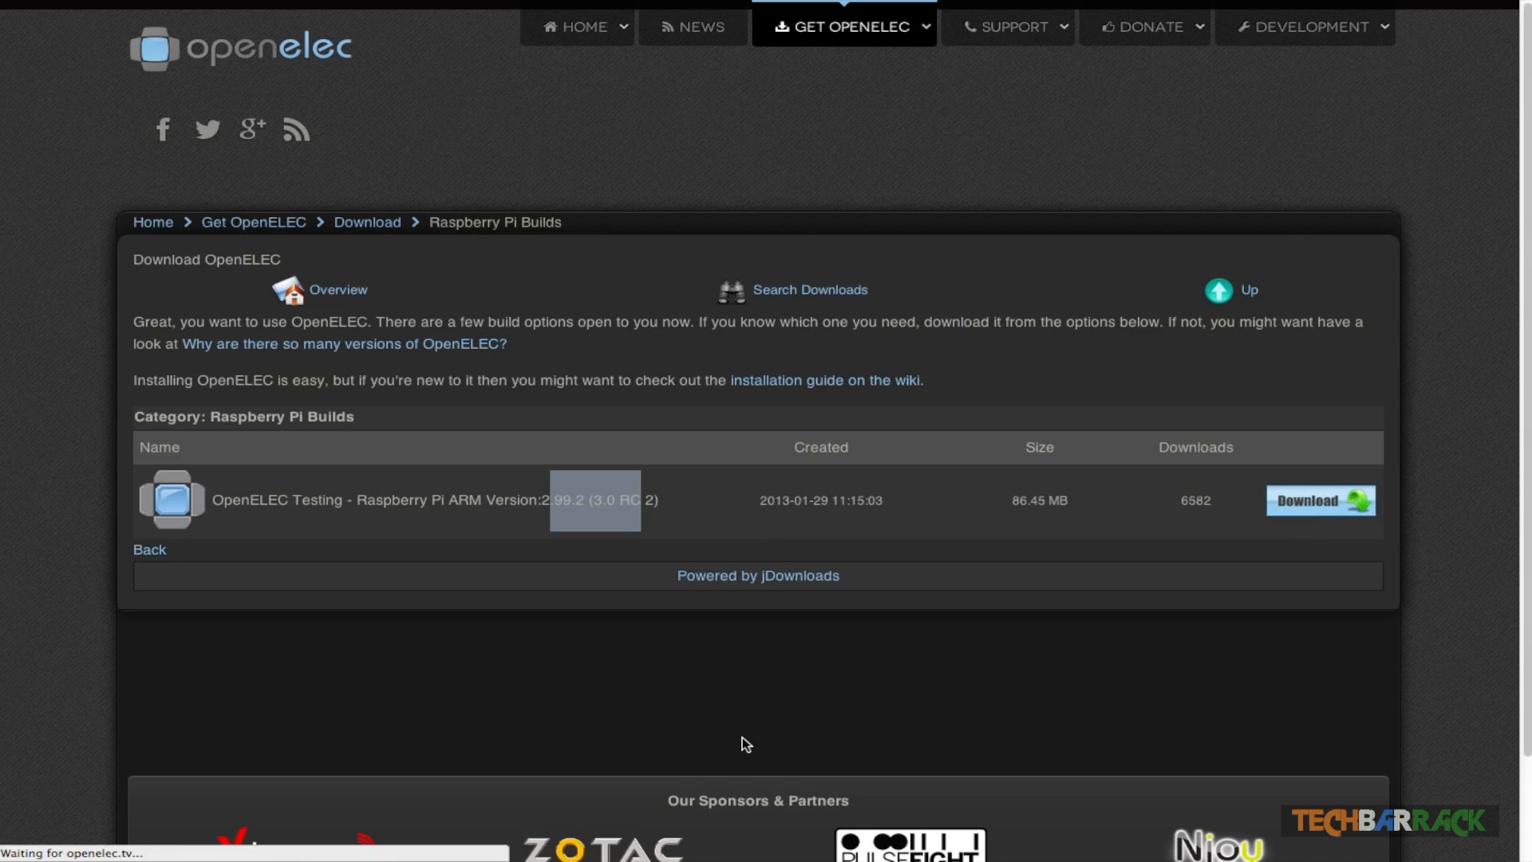
click(1320, 500)
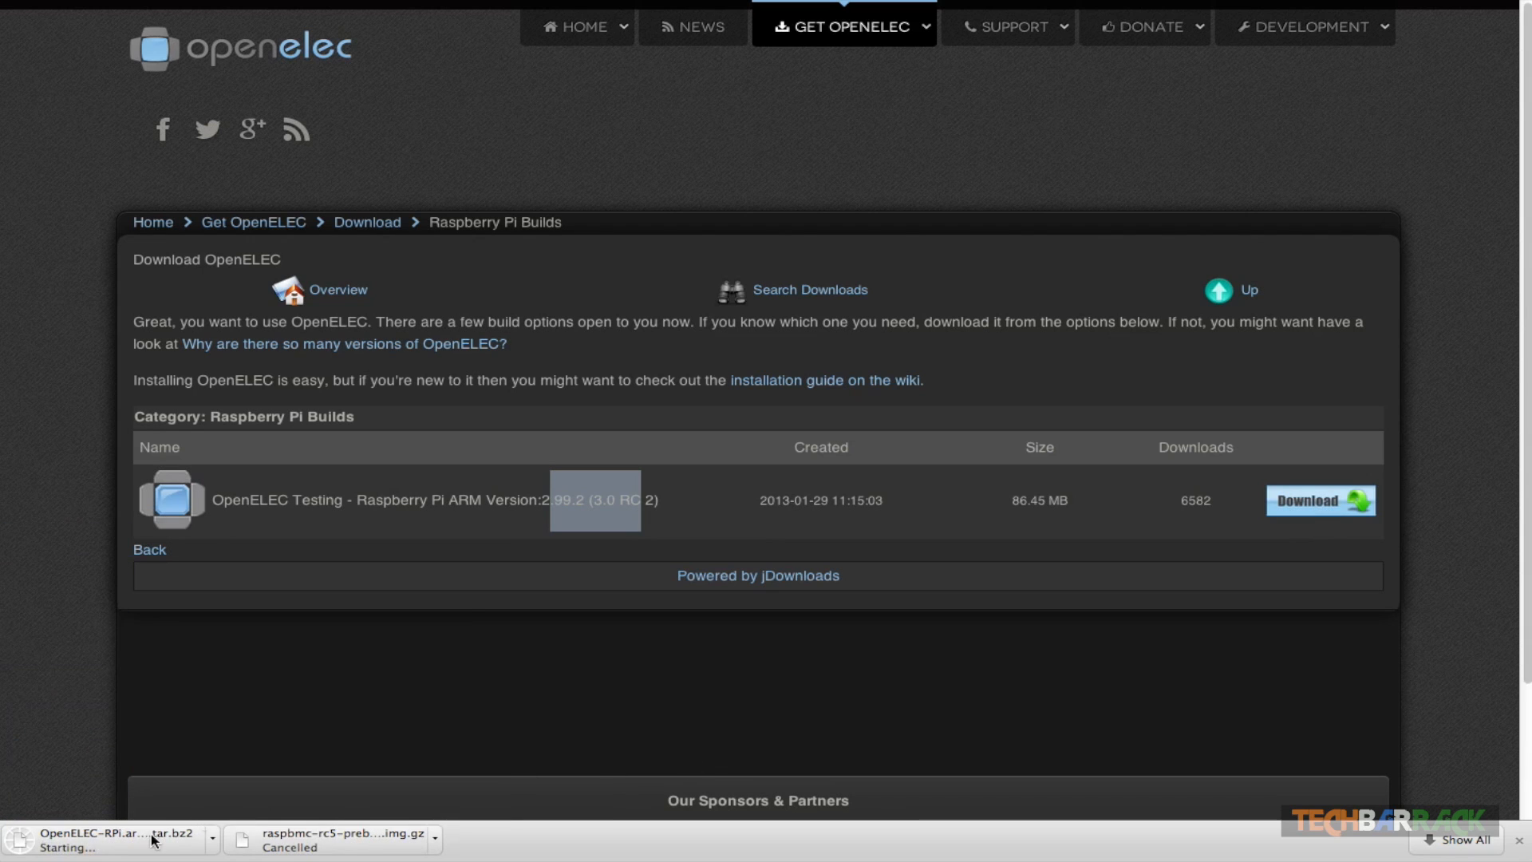
mouse_move(300, 720)
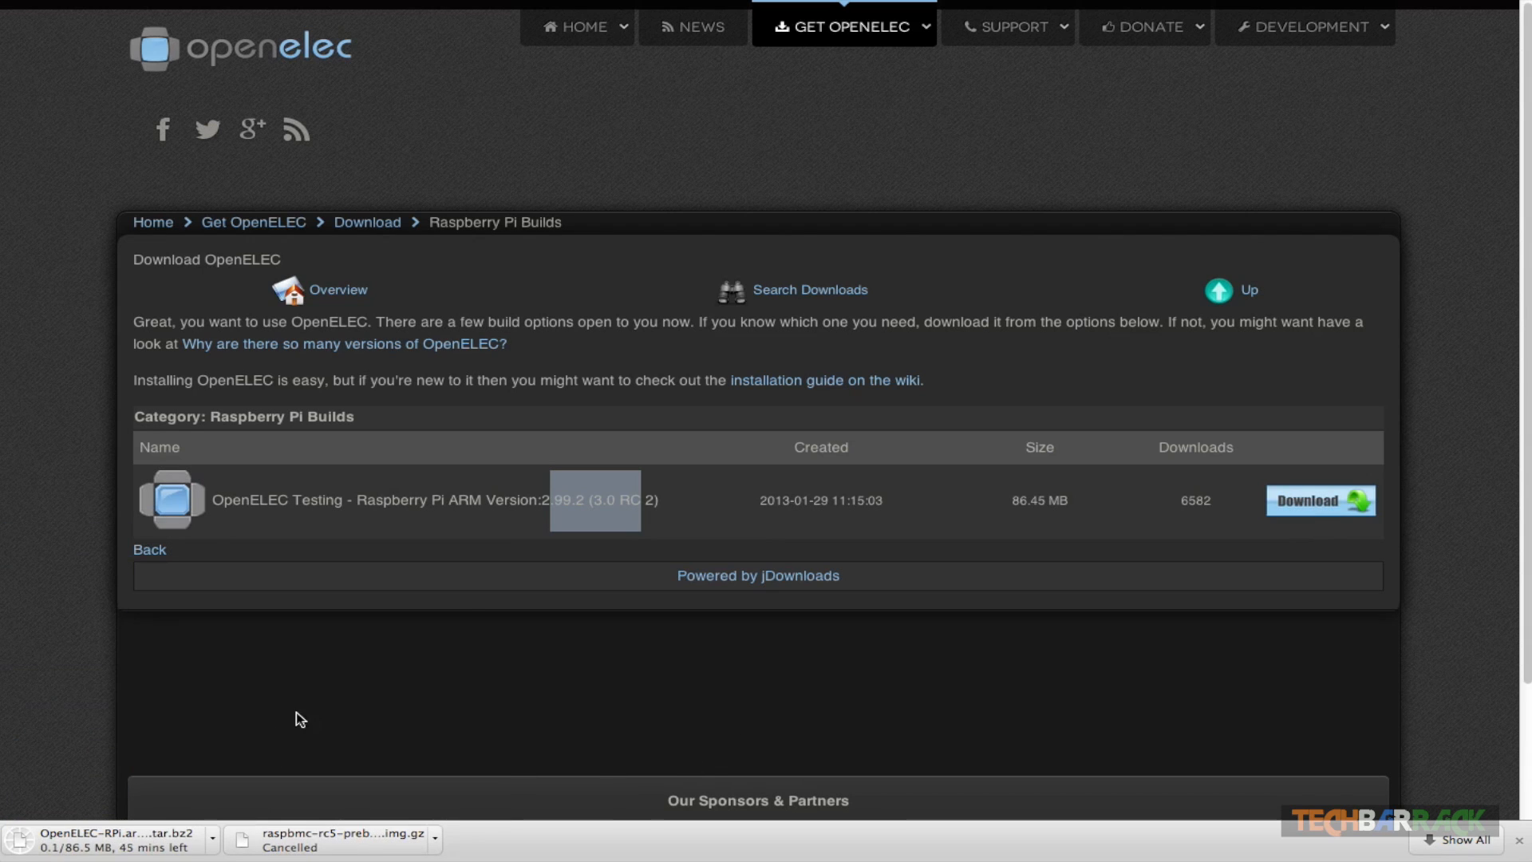
mouse_move(647, 680)
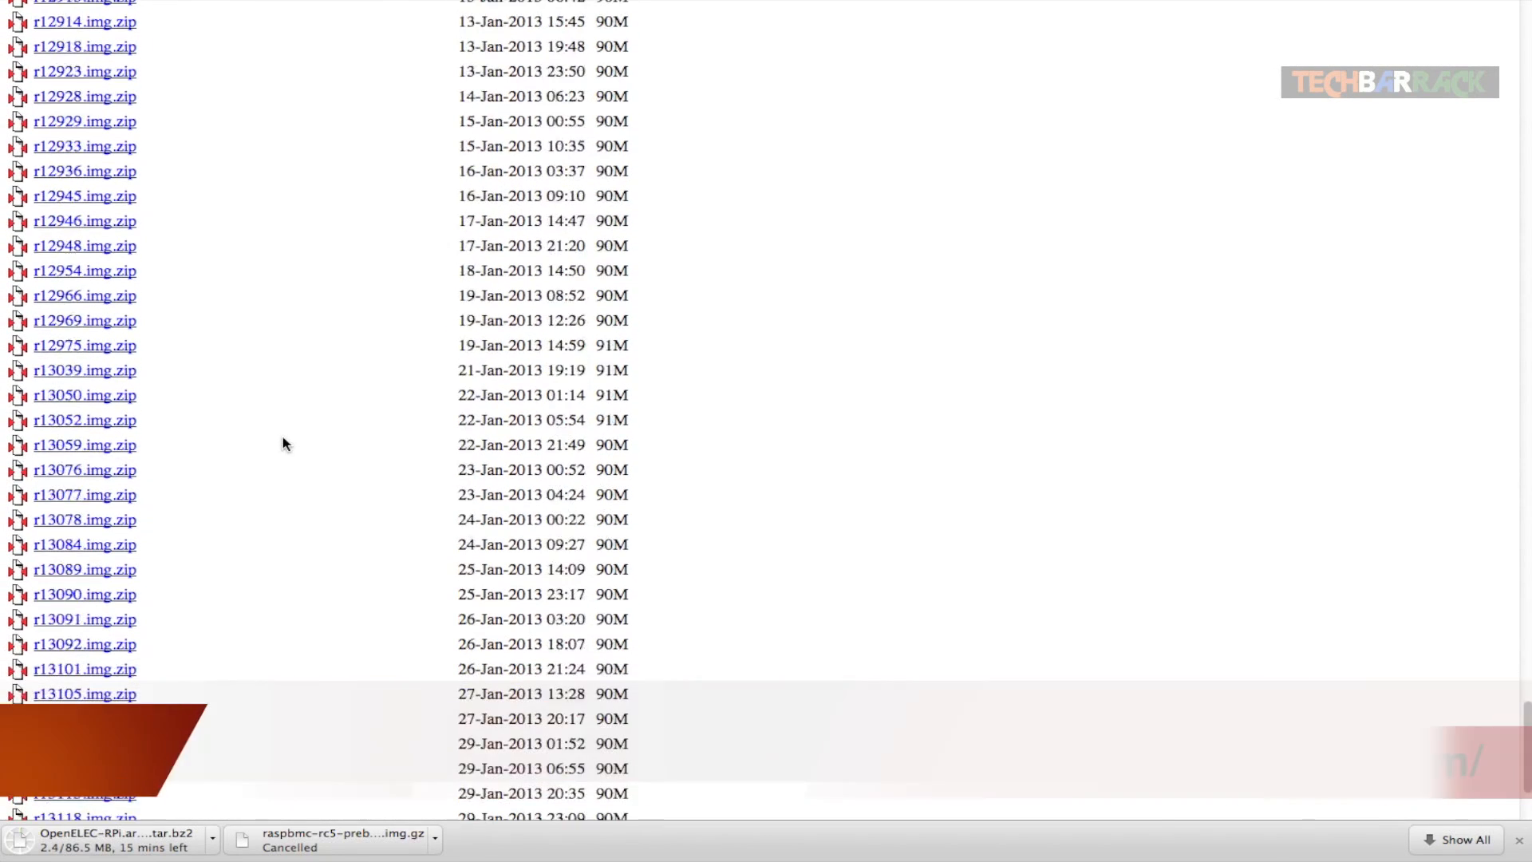
Start downloading r13143.img.zip from the bottom of the build directory listing.
scroll(down, 3)
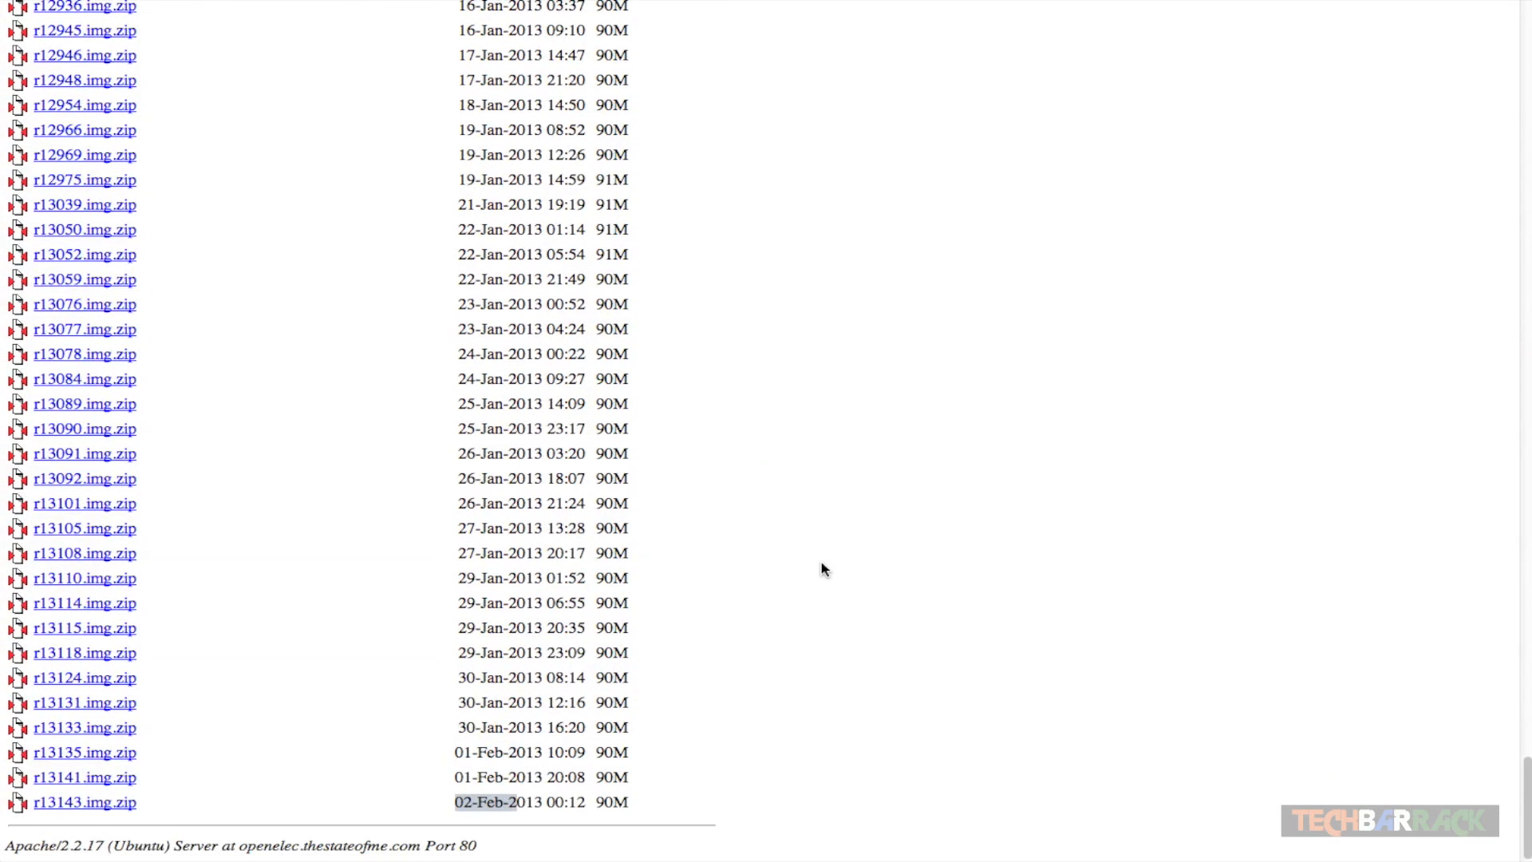
mouse_move(153, 632)
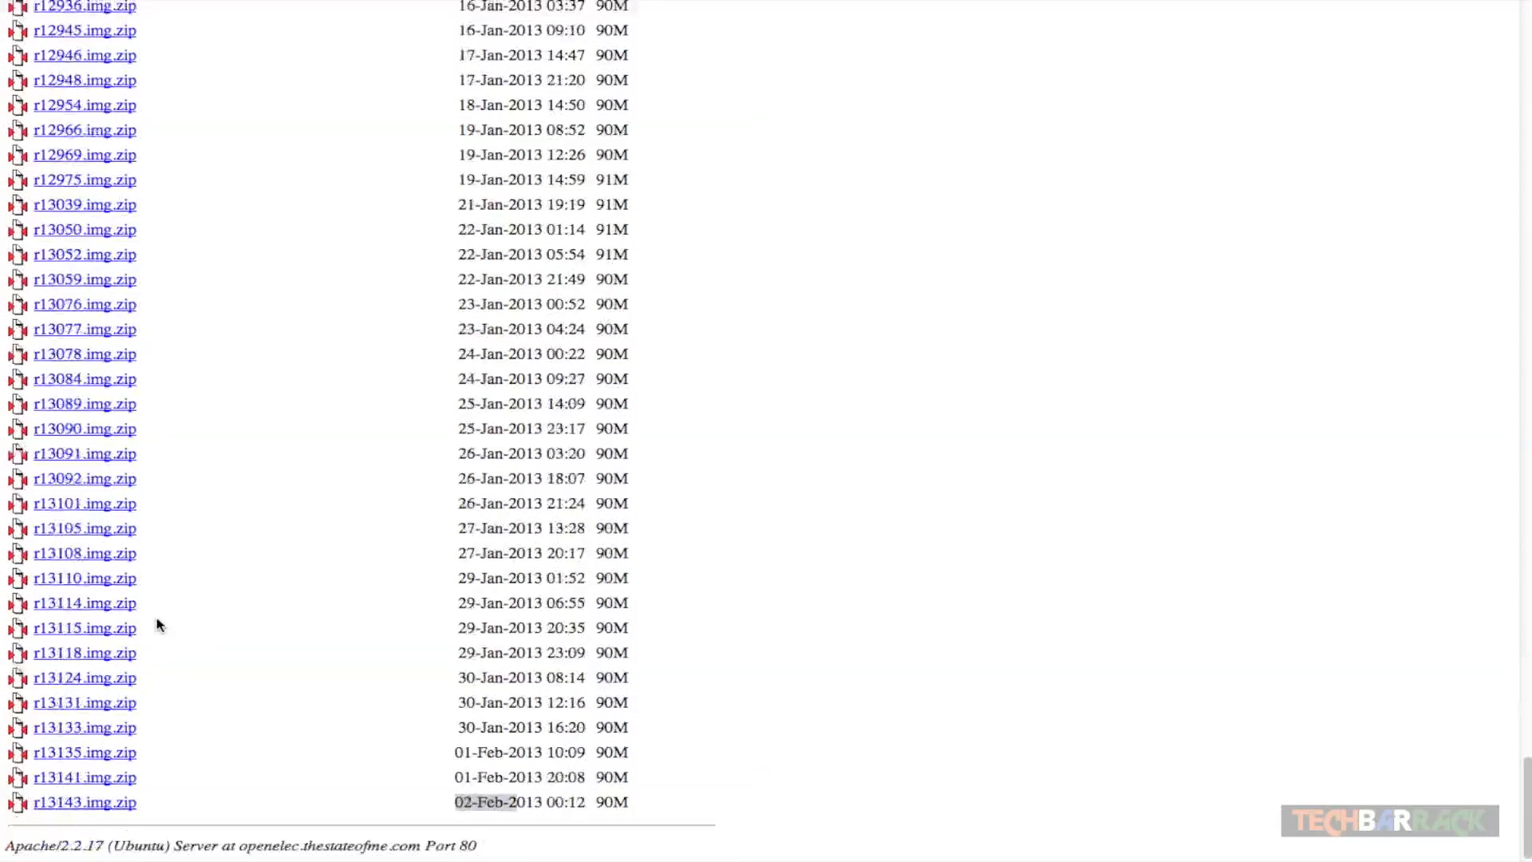
mouse_move(140, 773)
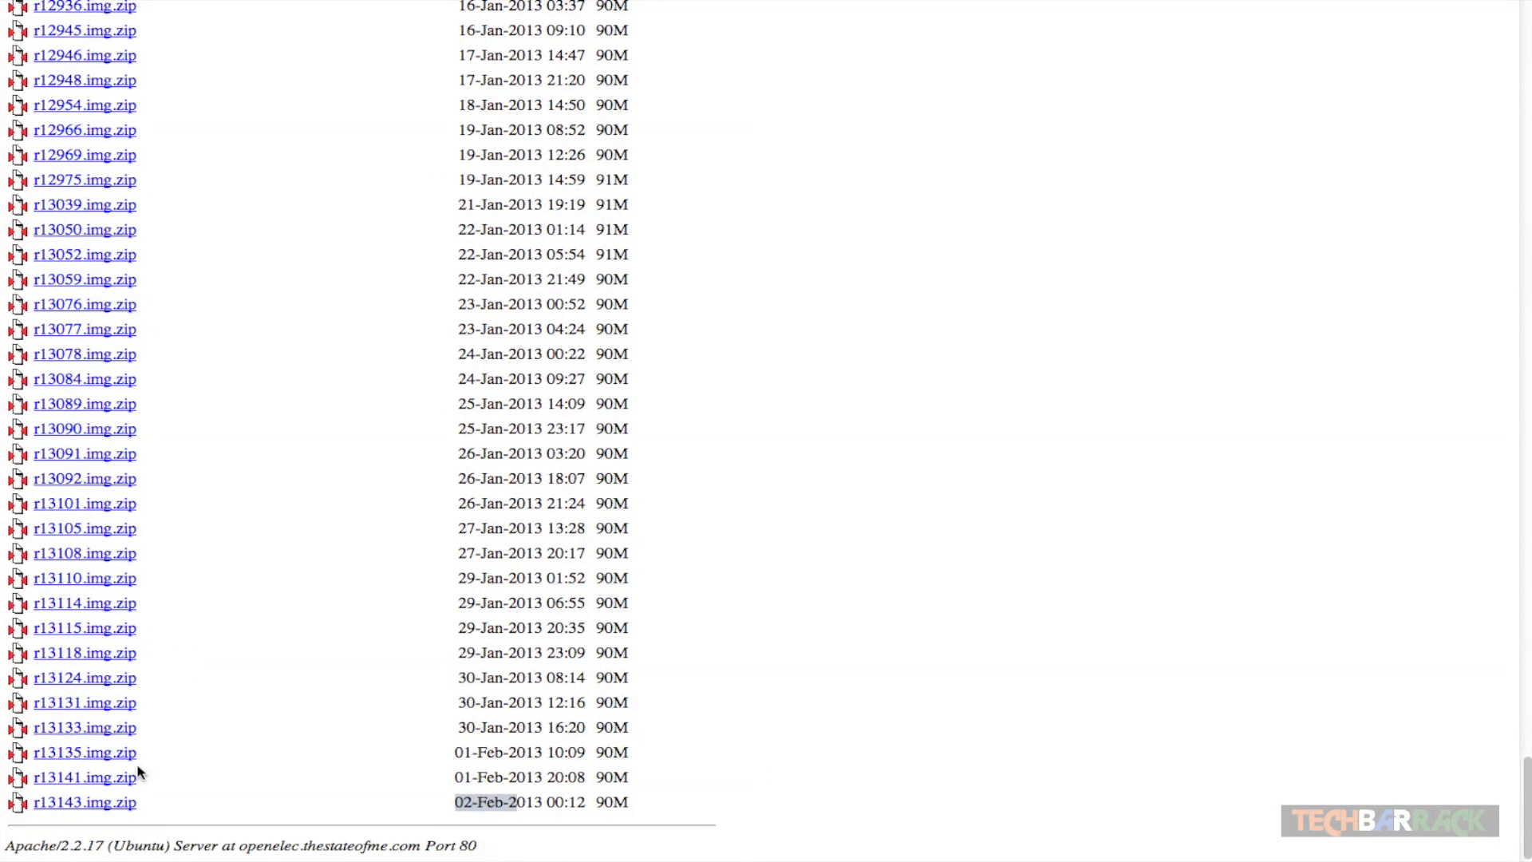
mouse_move(176, 802)
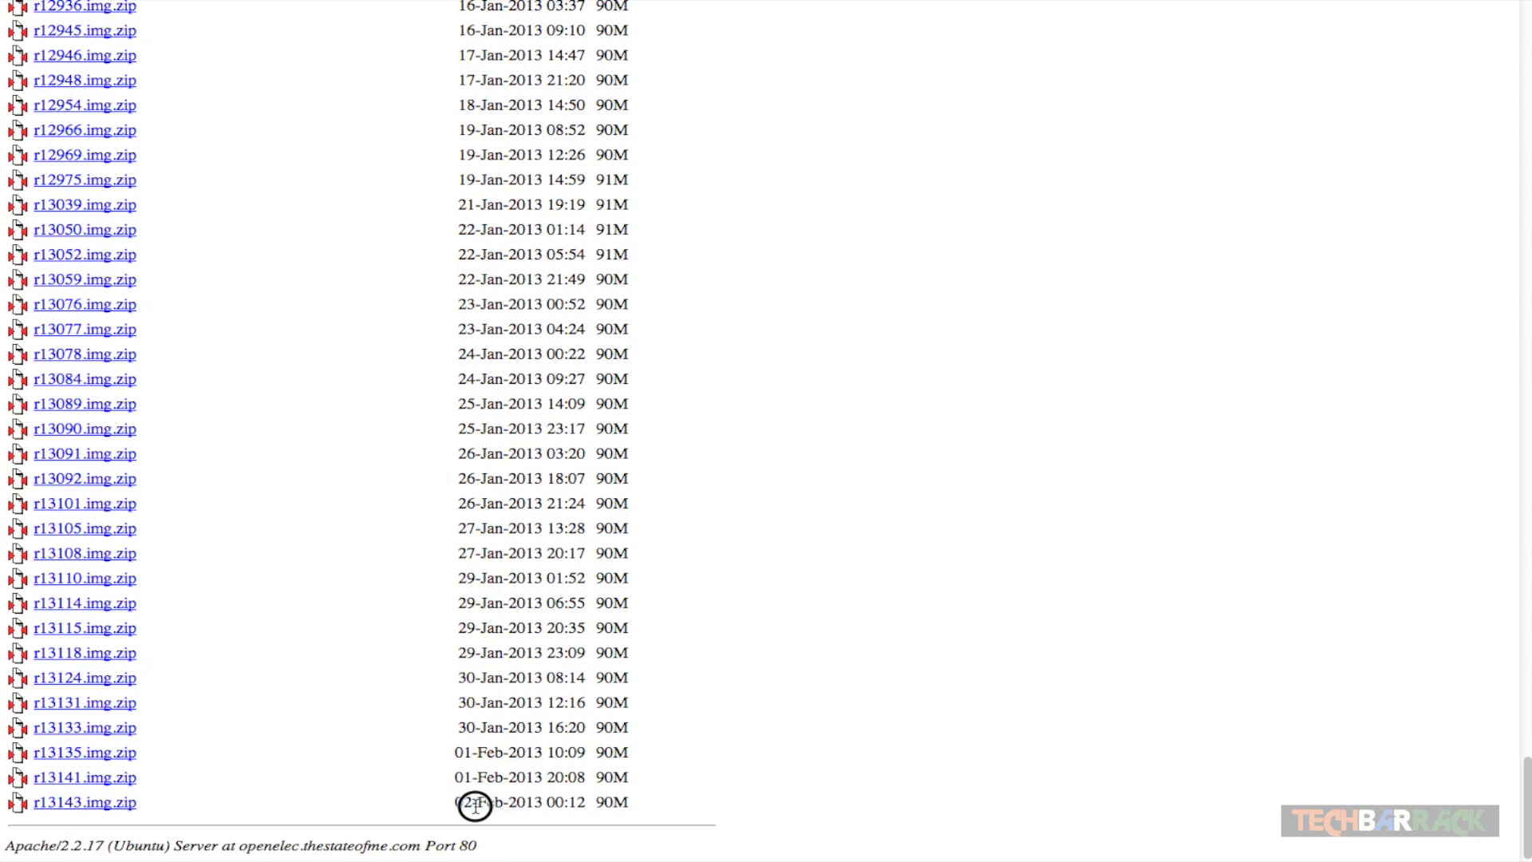
mouse_move(474, 806)
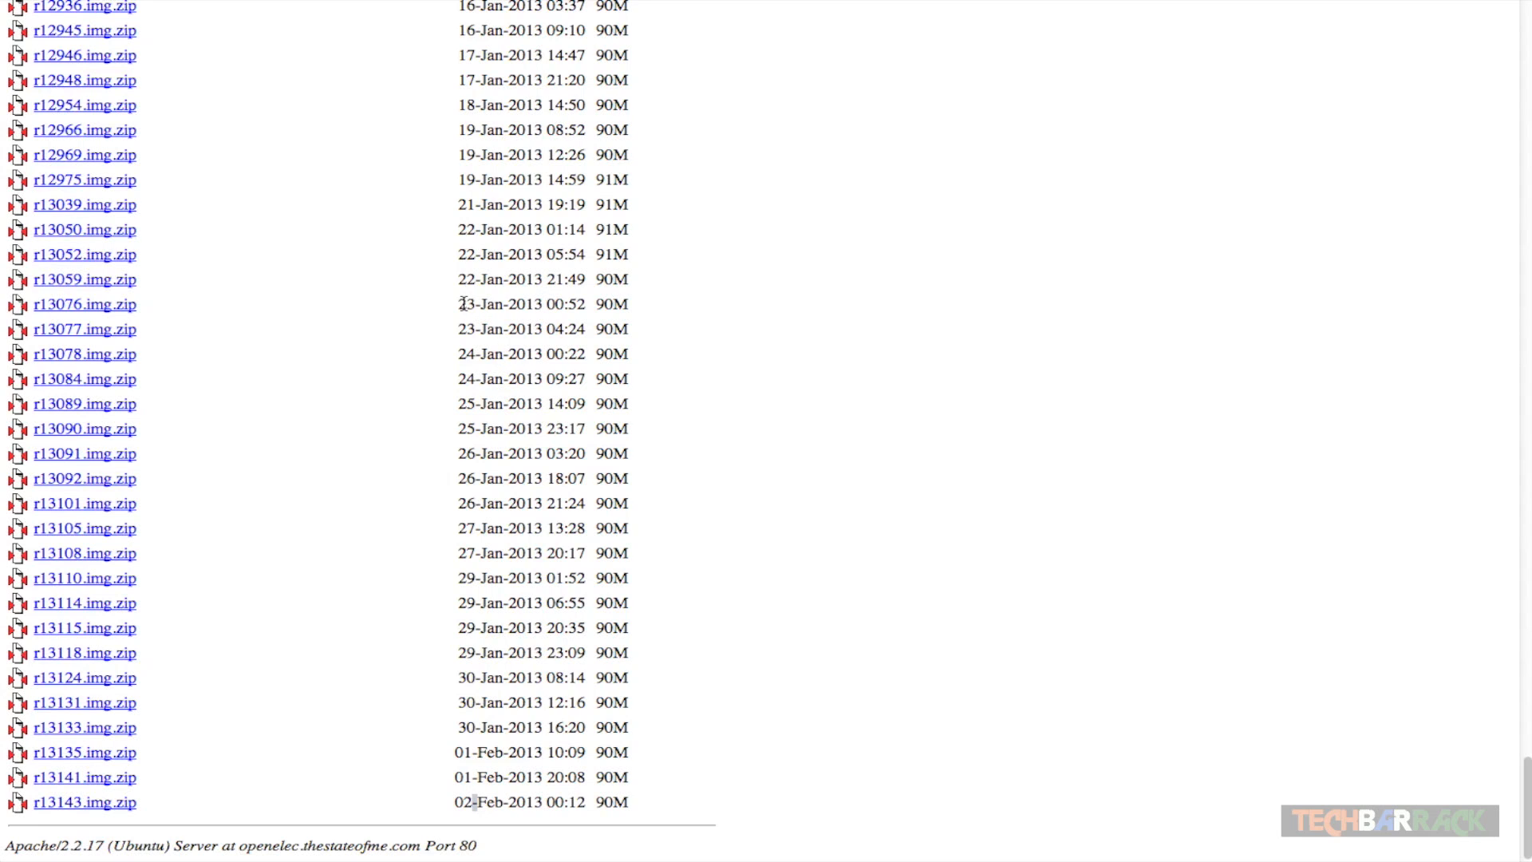
mouse_move(34, 814)
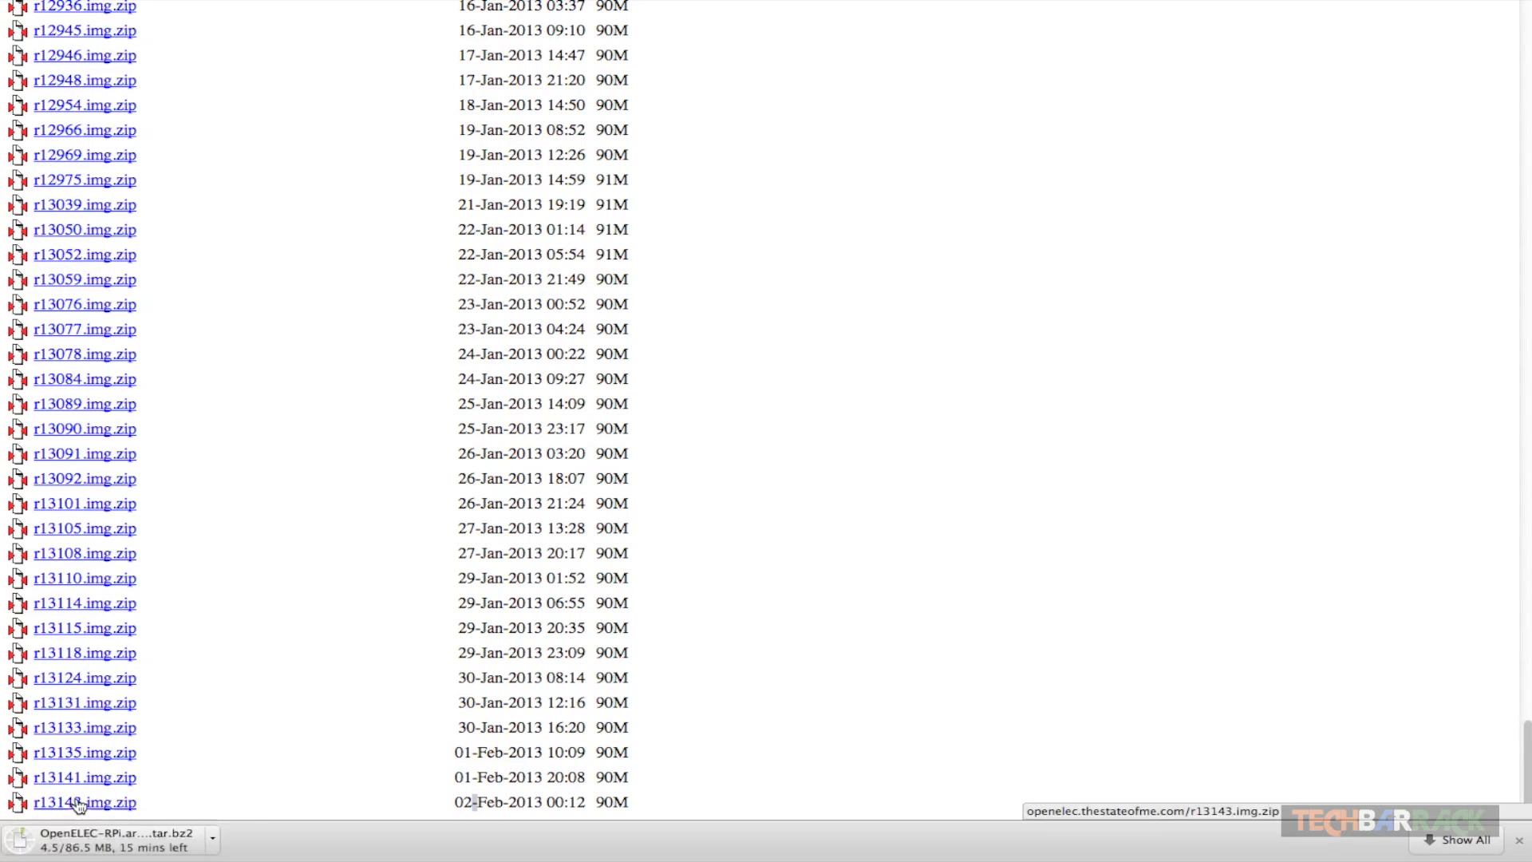
click(83, 802)
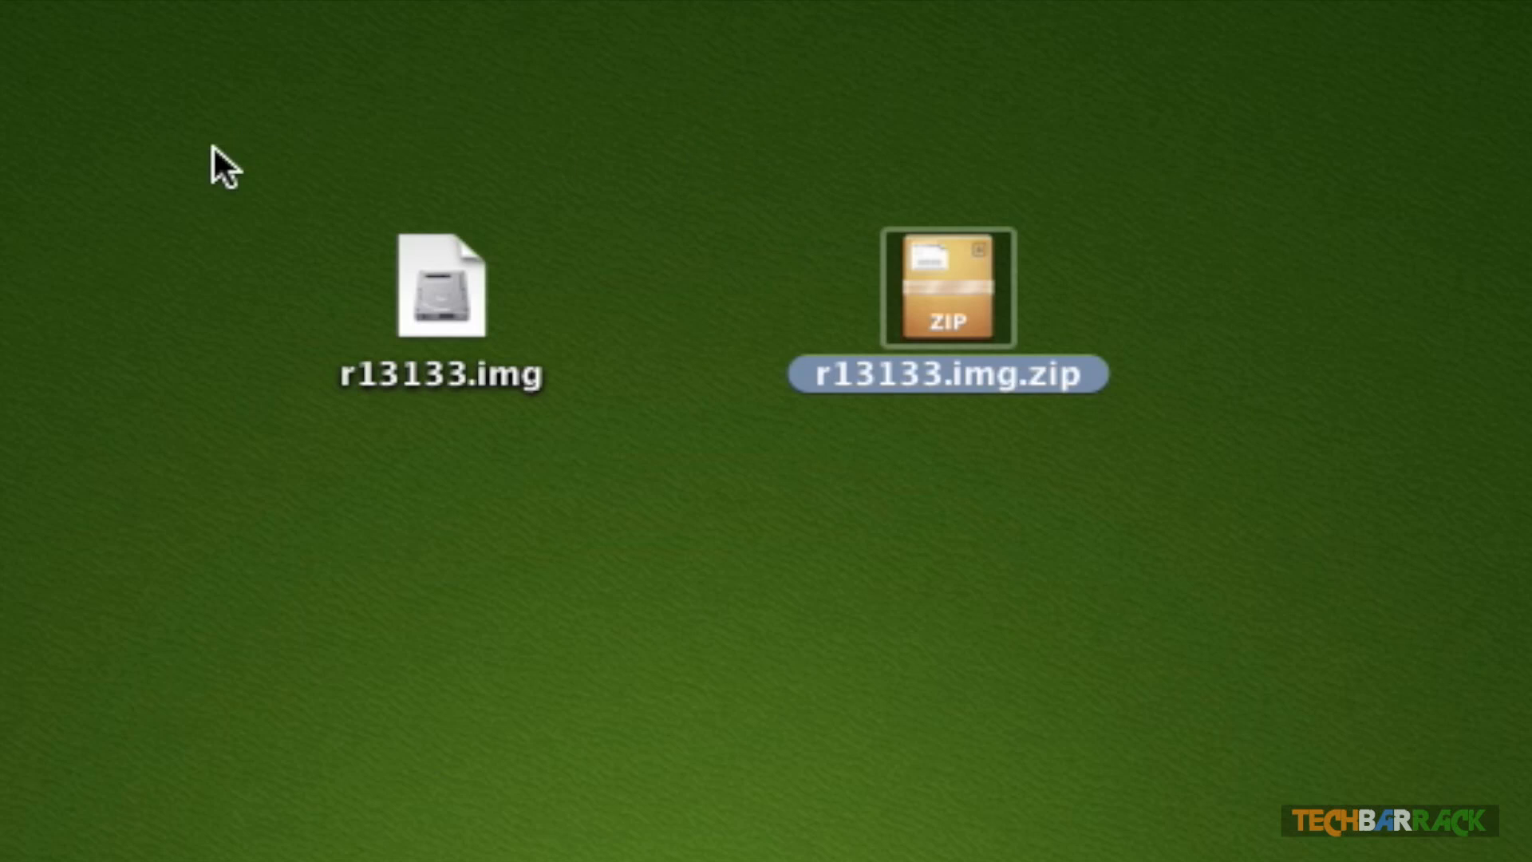
Unzip r13133.img.zip on the desktop and select the extracted r13133.img.
click(441, 286)
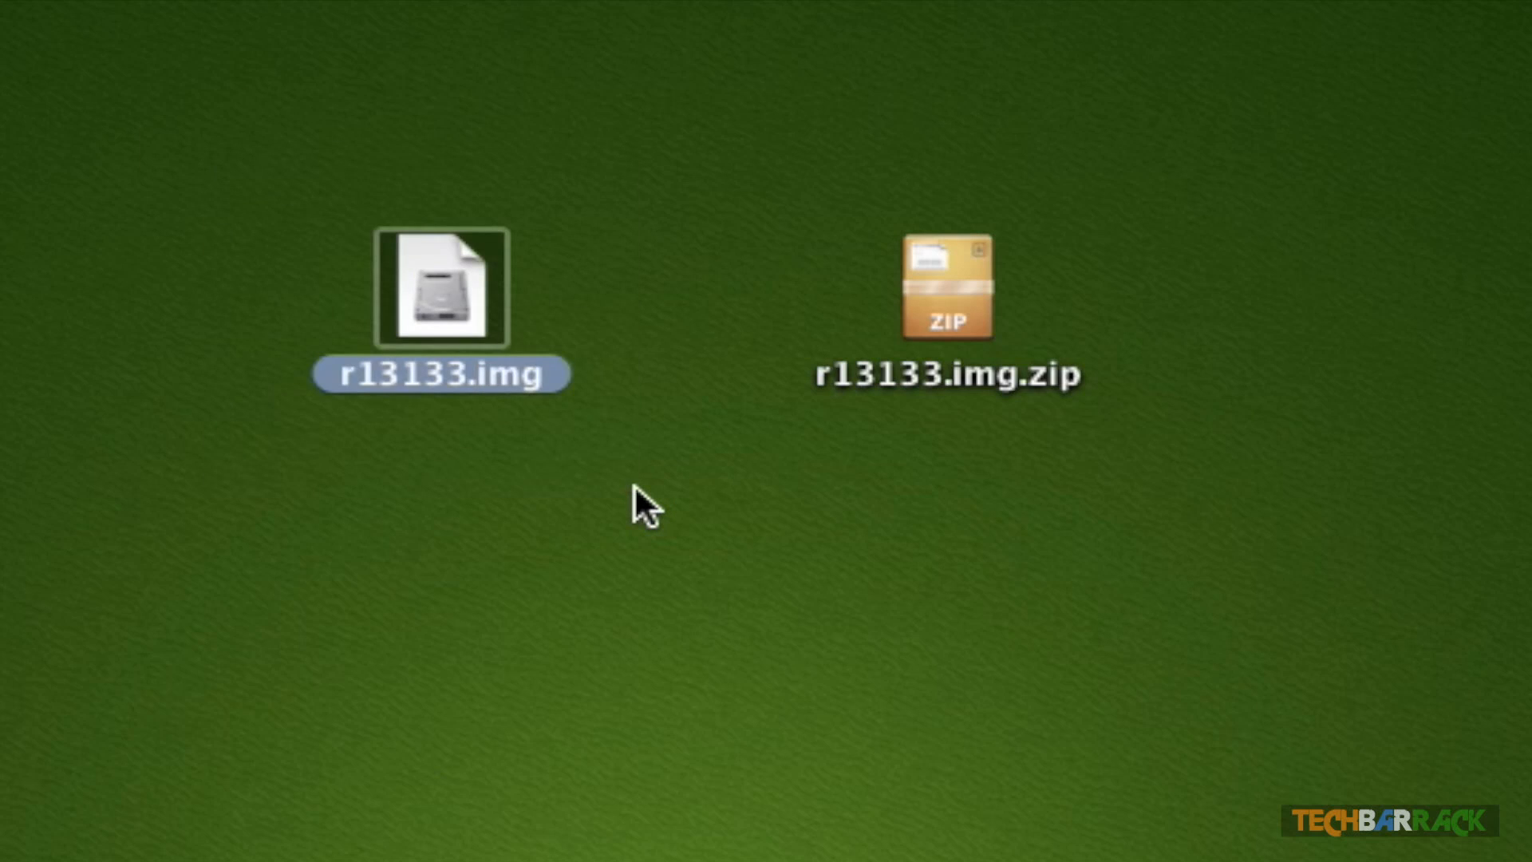
click(645, 507)
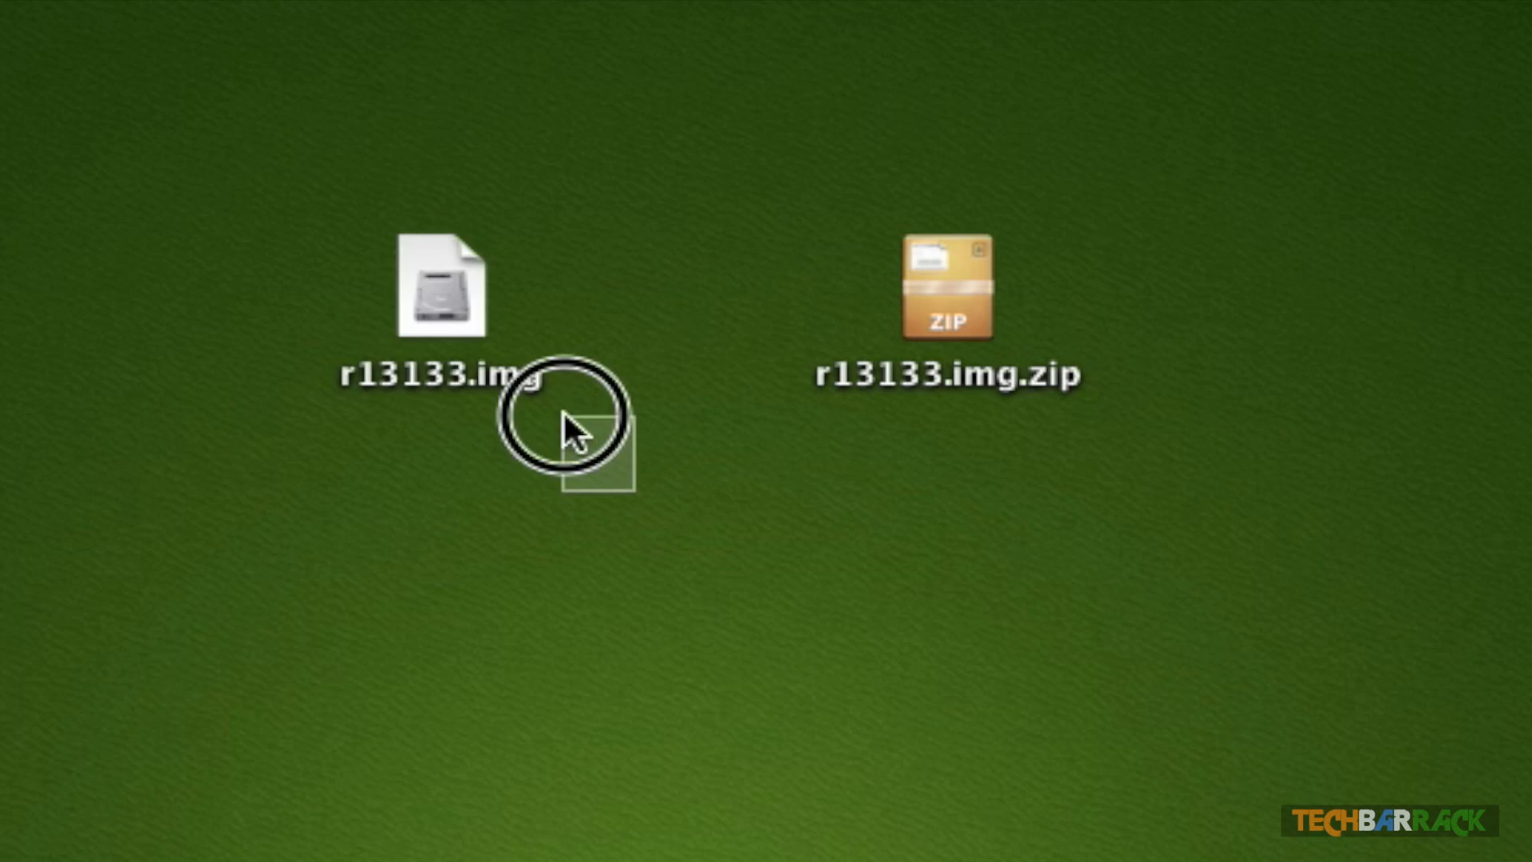
click(440, 285)
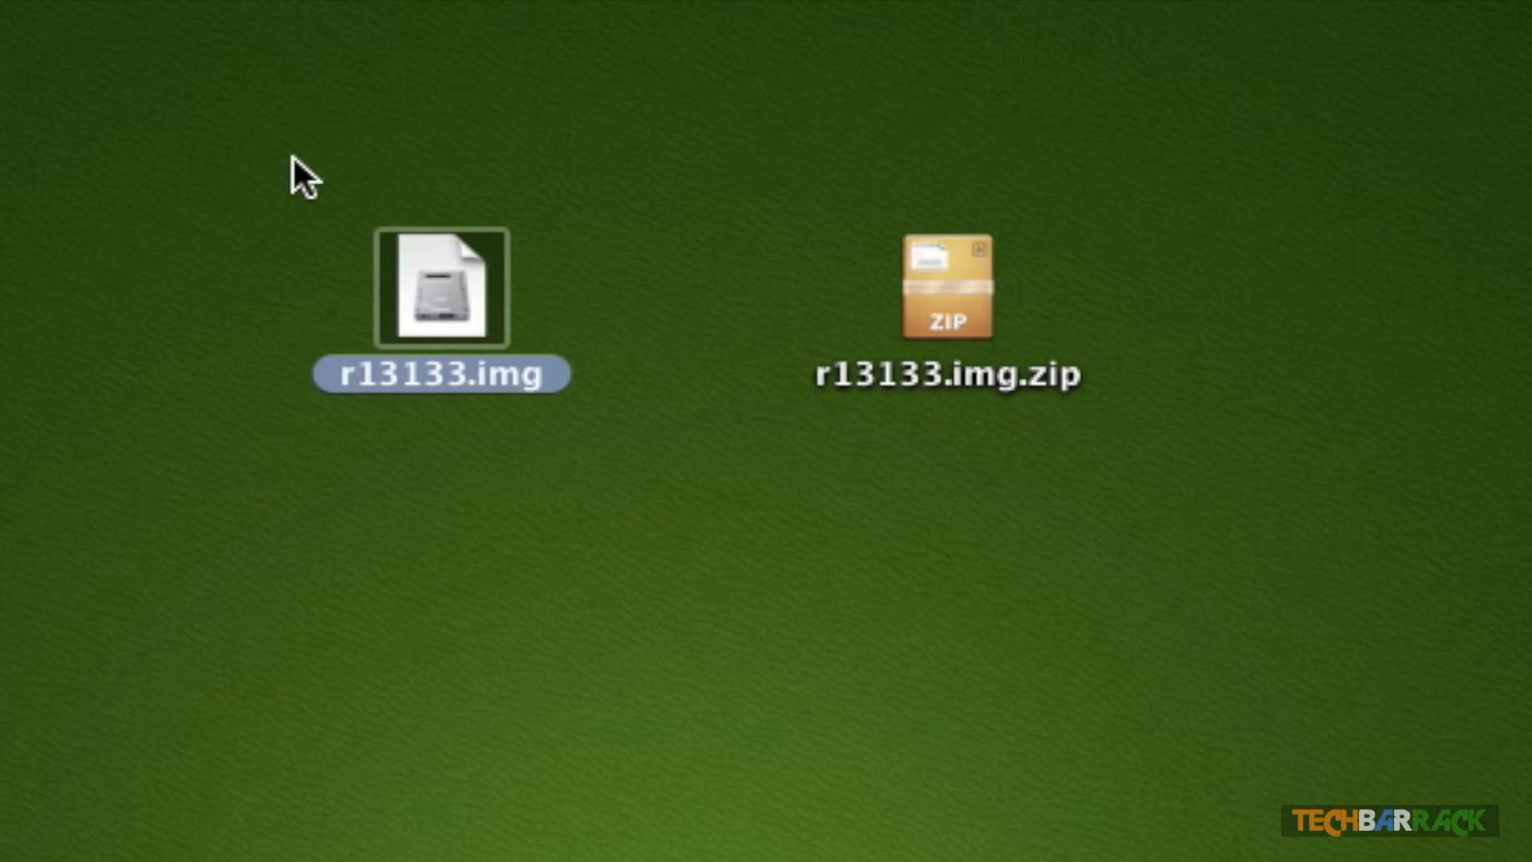
mouse_move(246, 156)
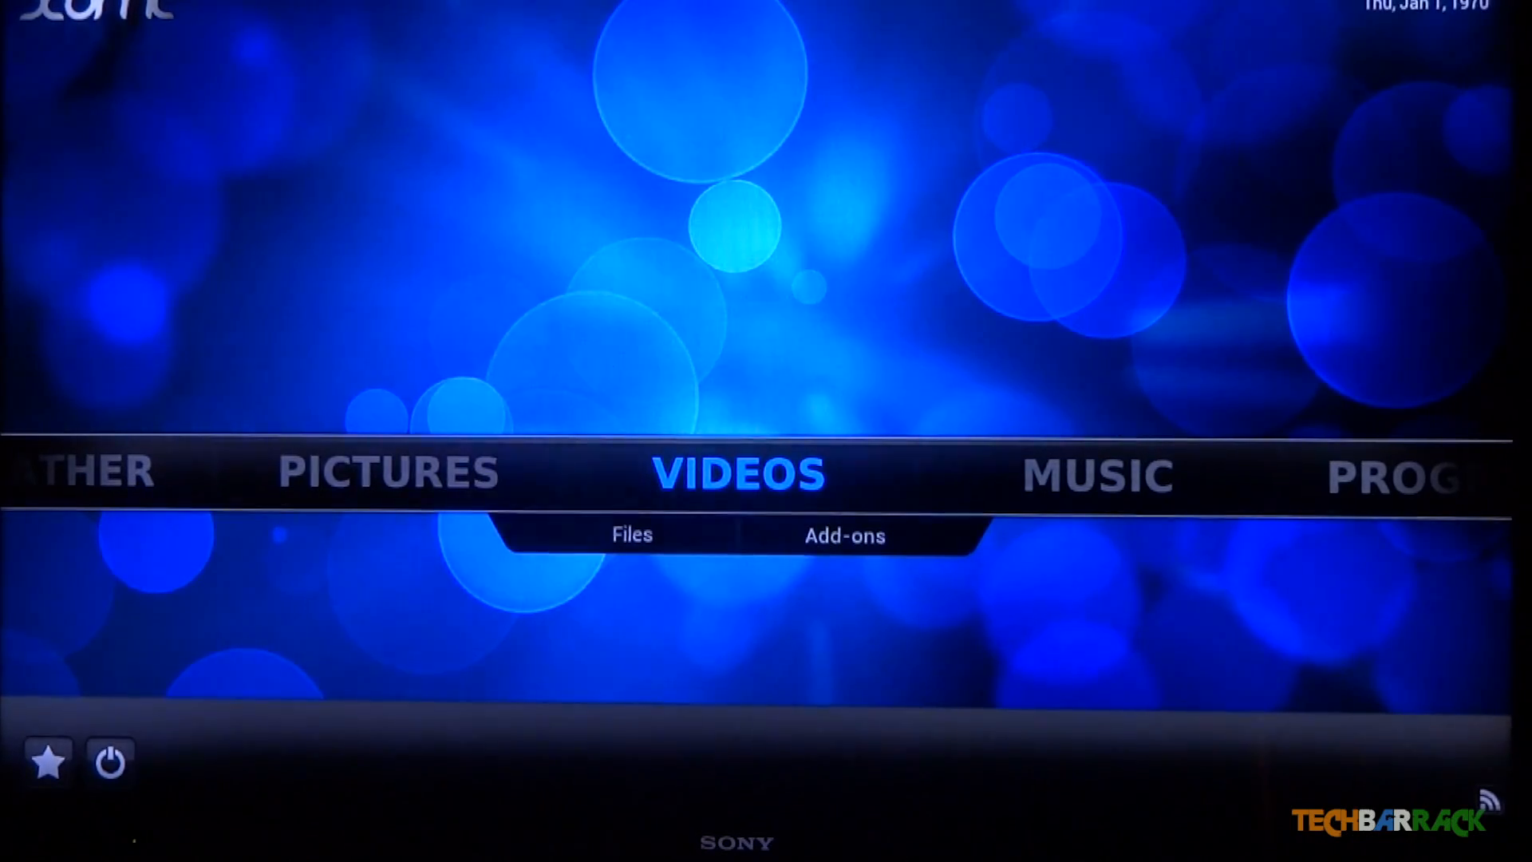
click(632, 535)
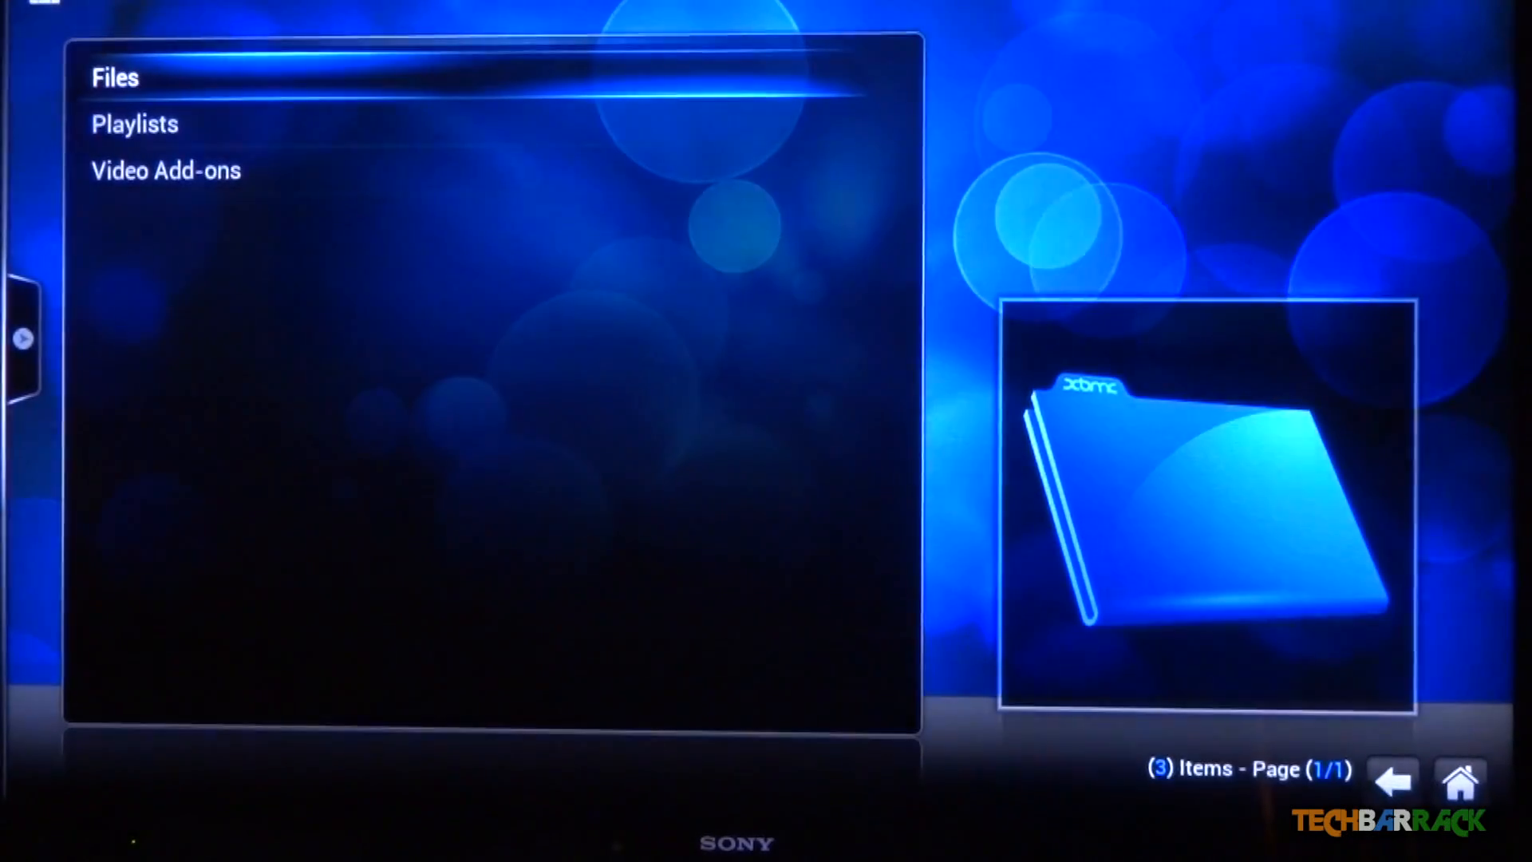
click(115, 78)
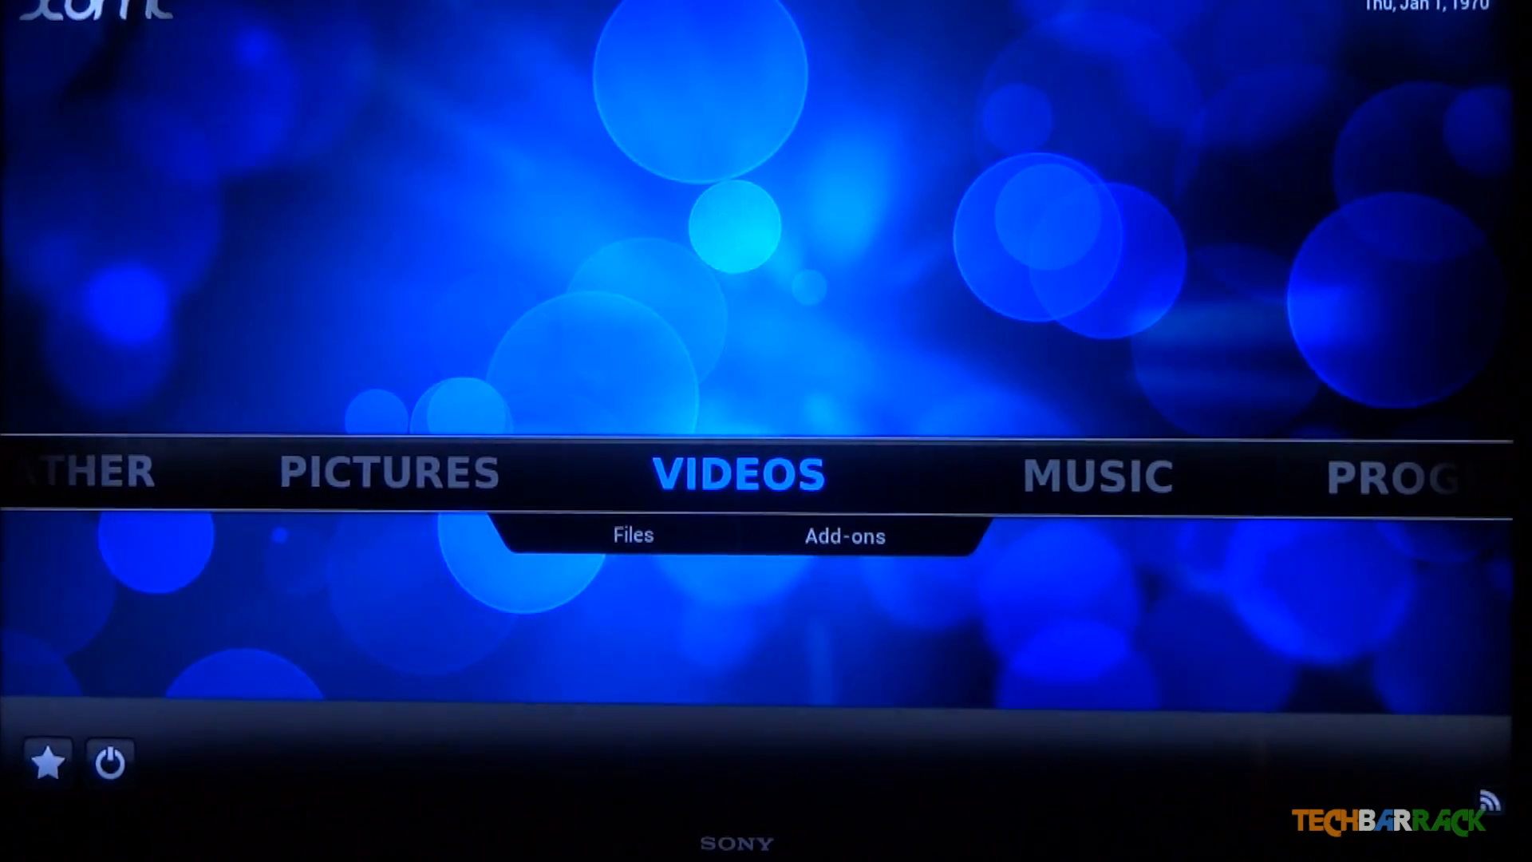
Move to System on the XBMC home menu and show the Power off / Suspend / Reboot options.
scroll(right, 3)
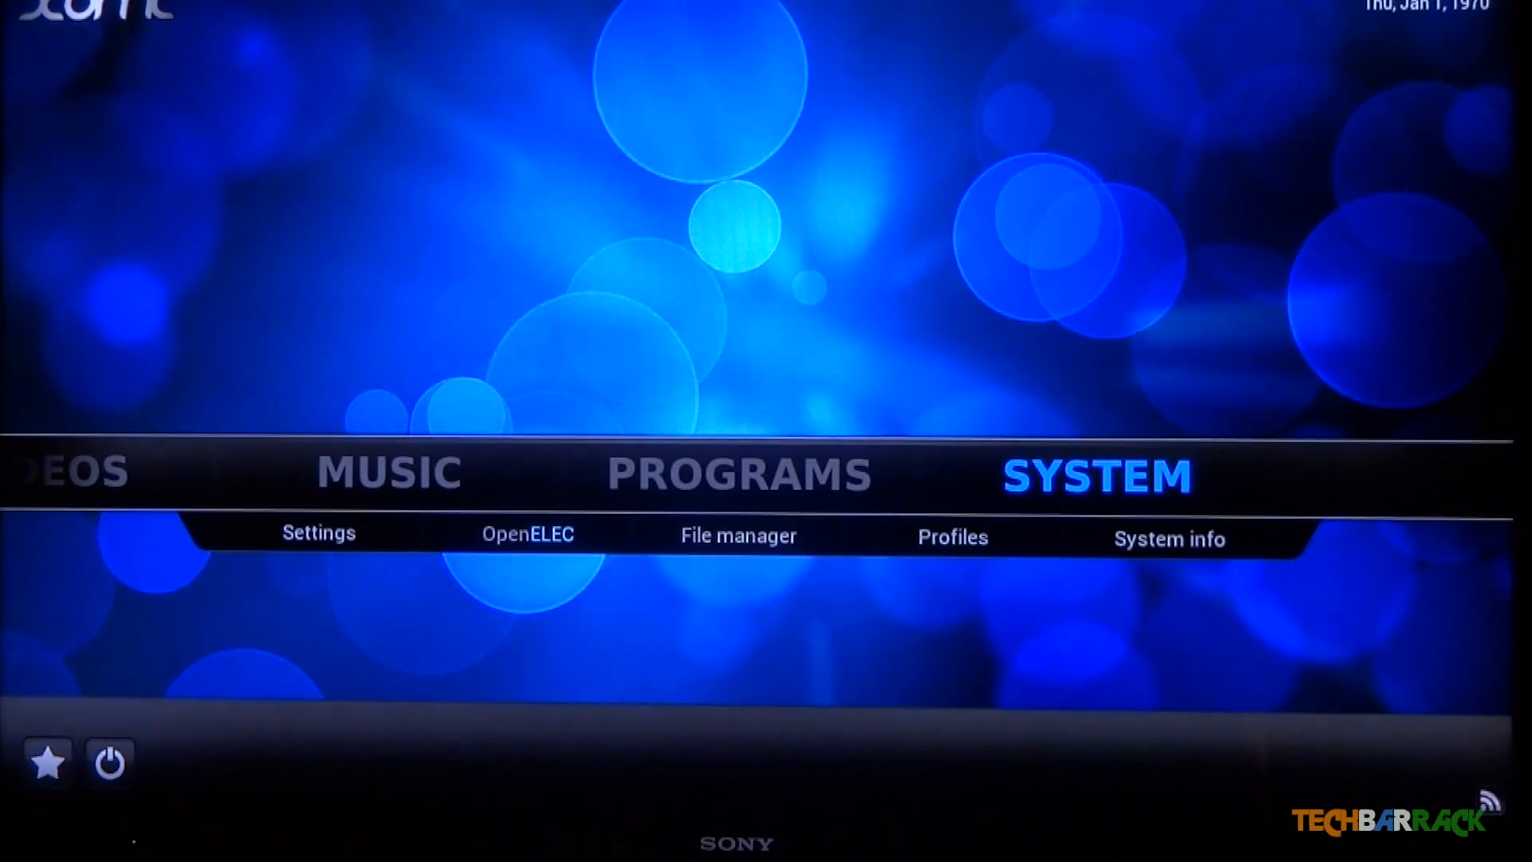
click(319, 533)
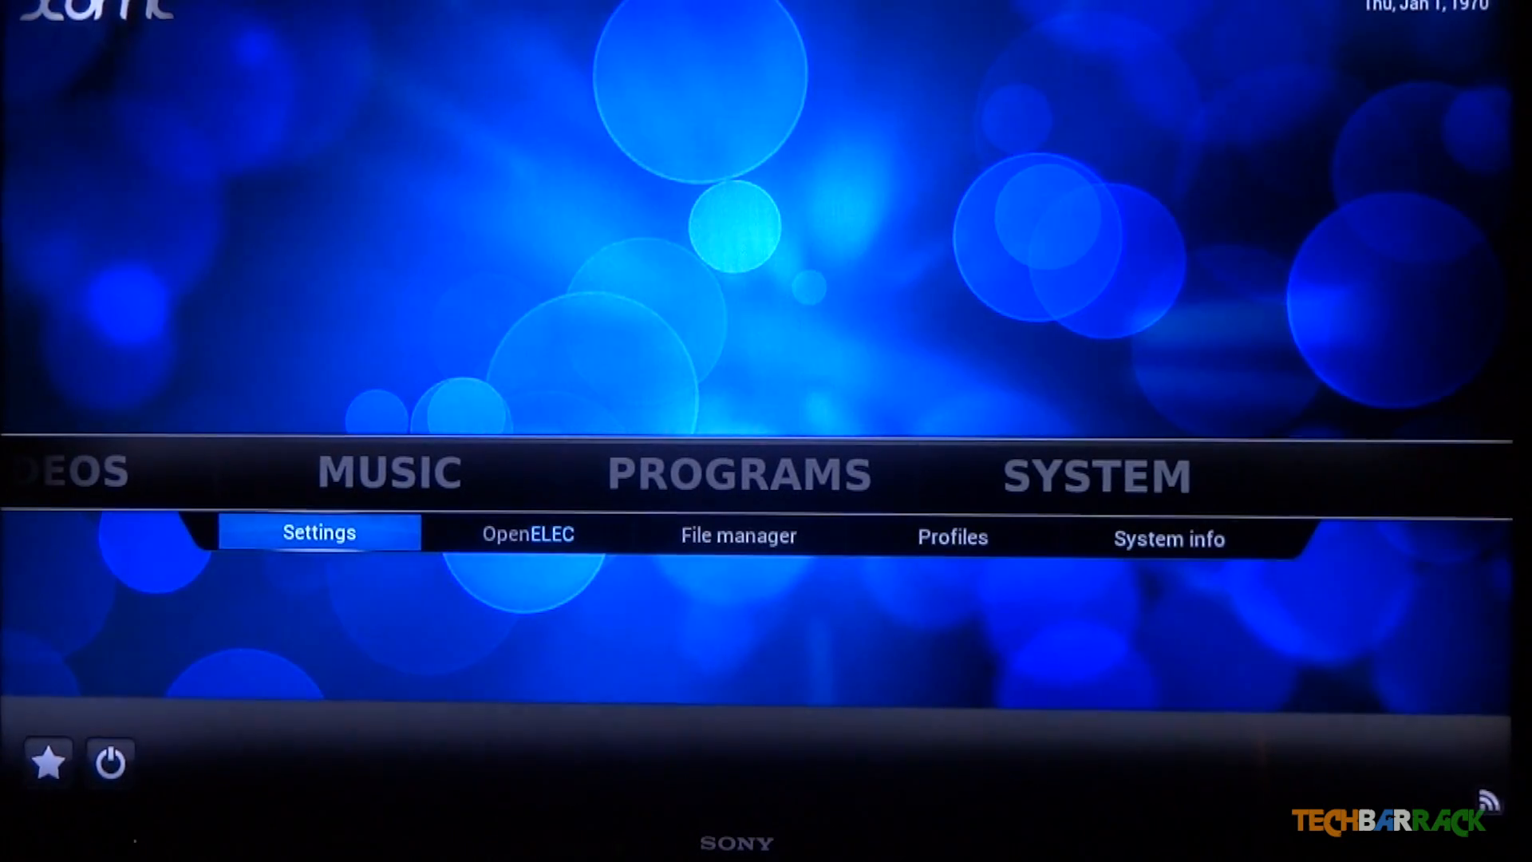
click(108, 763)
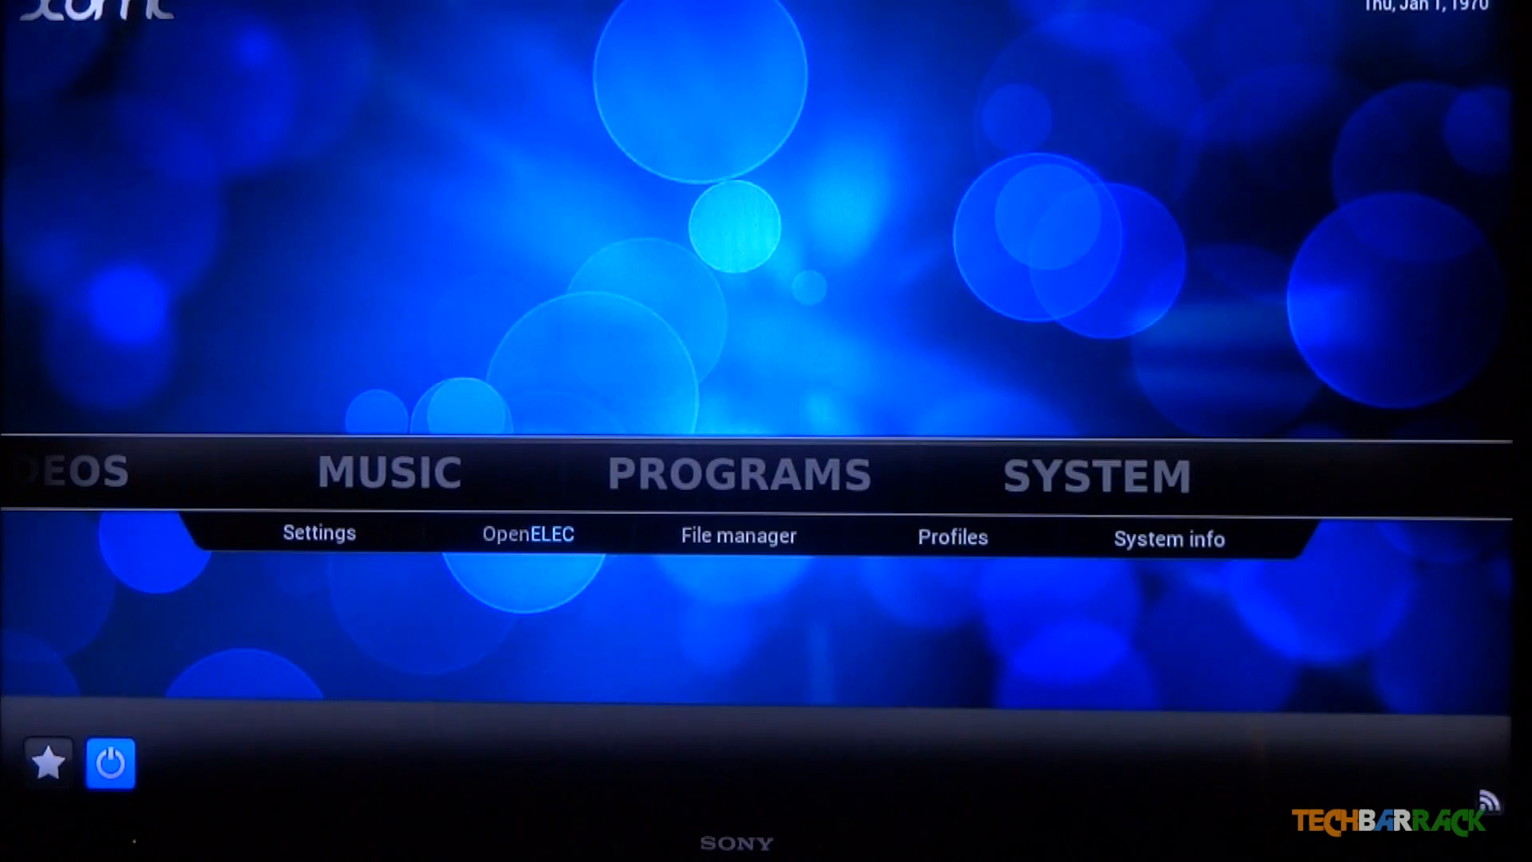
click(110, 761)
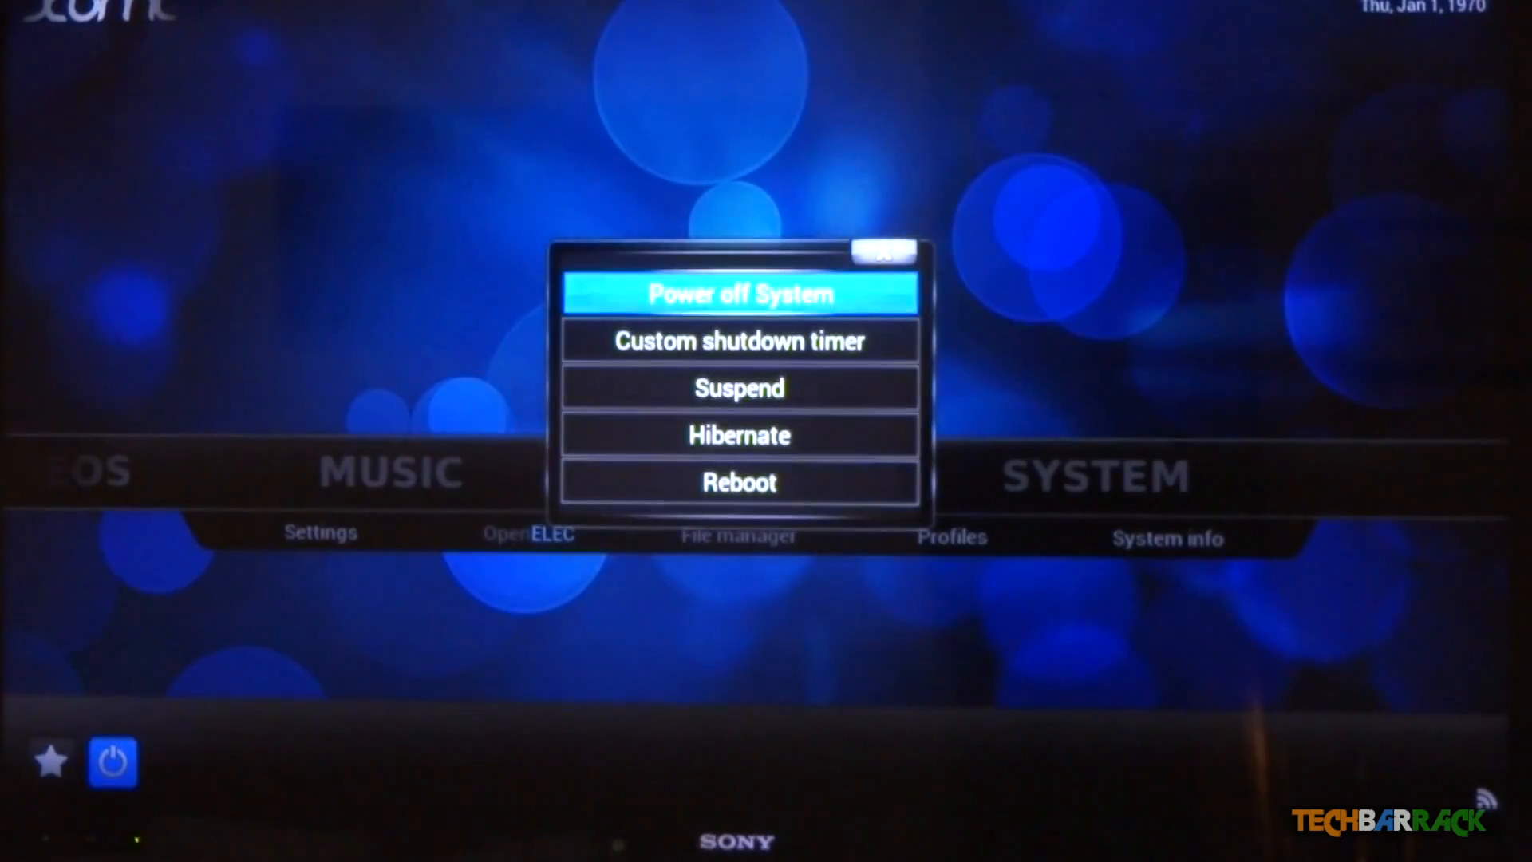